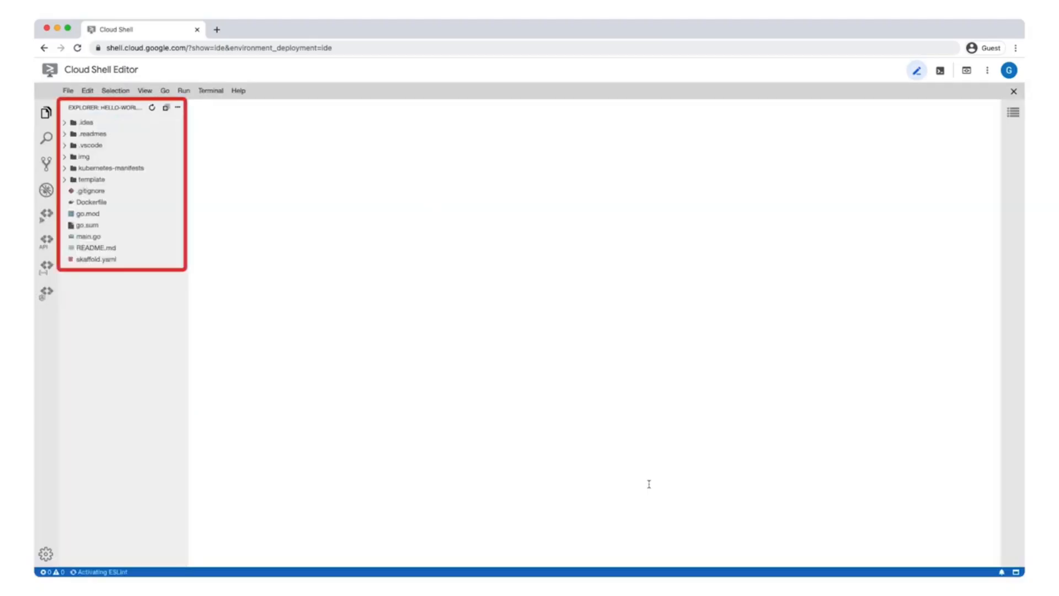
Step: Preview the sample README, open a terminal with minikube start, then switch to the Google Cloud homepage
double_click(95, 248)
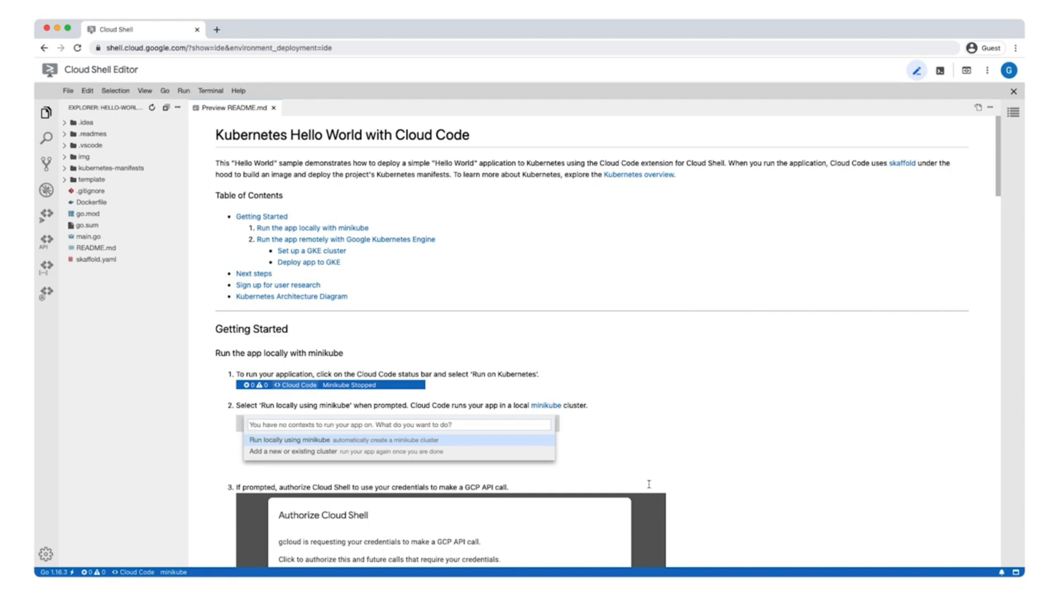
left_click(210, 90)
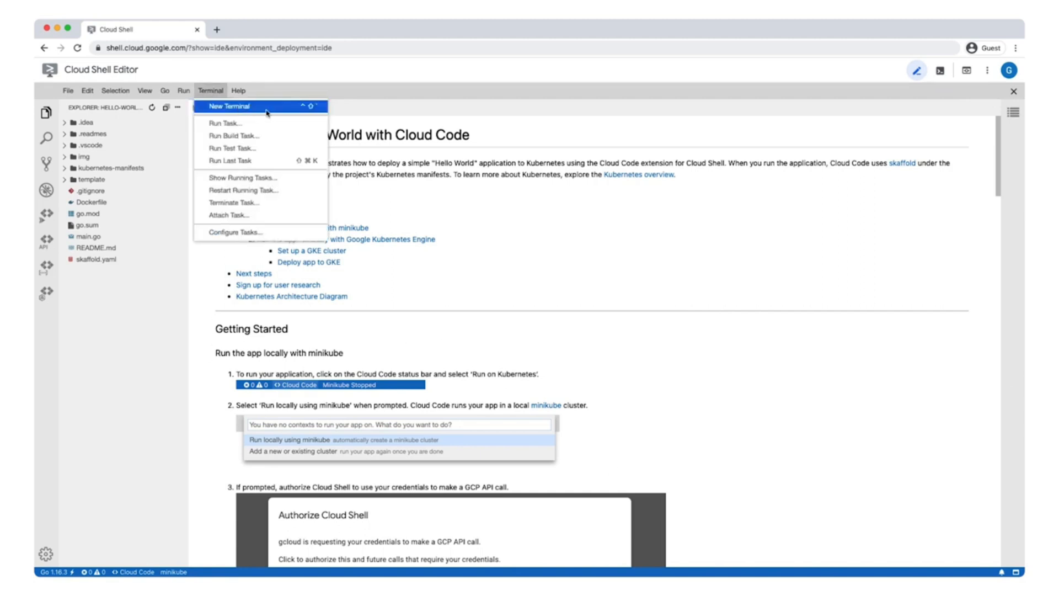
left_click(229, 106)
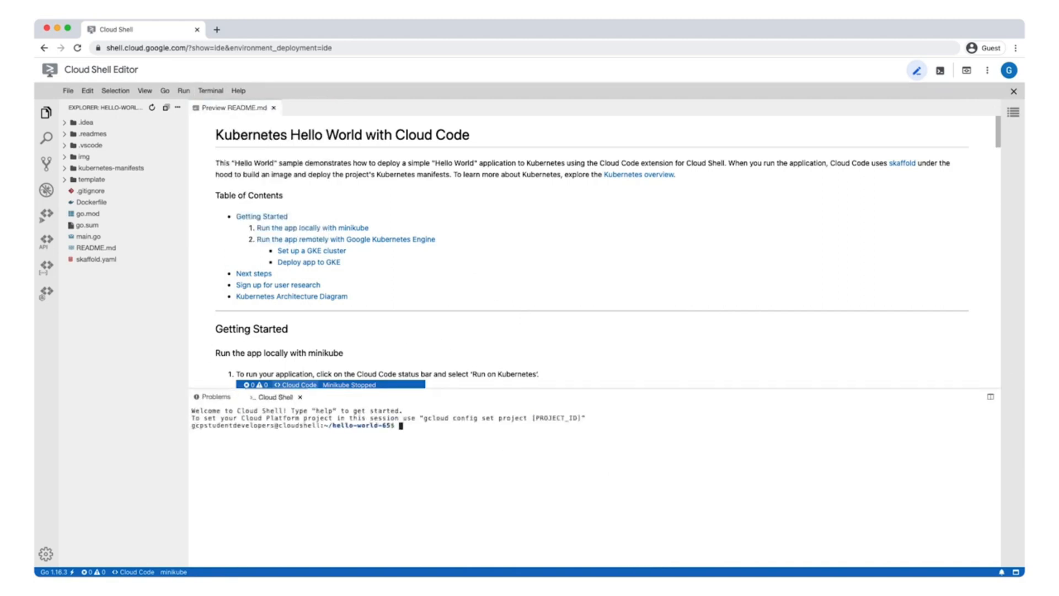
type("minikube start")
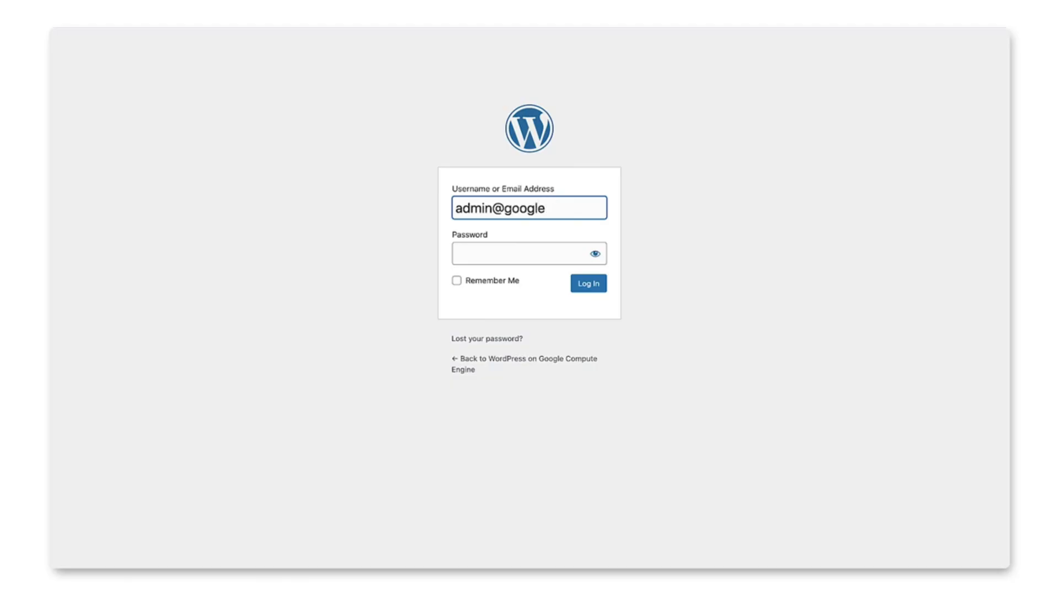
left_click(588, 283)
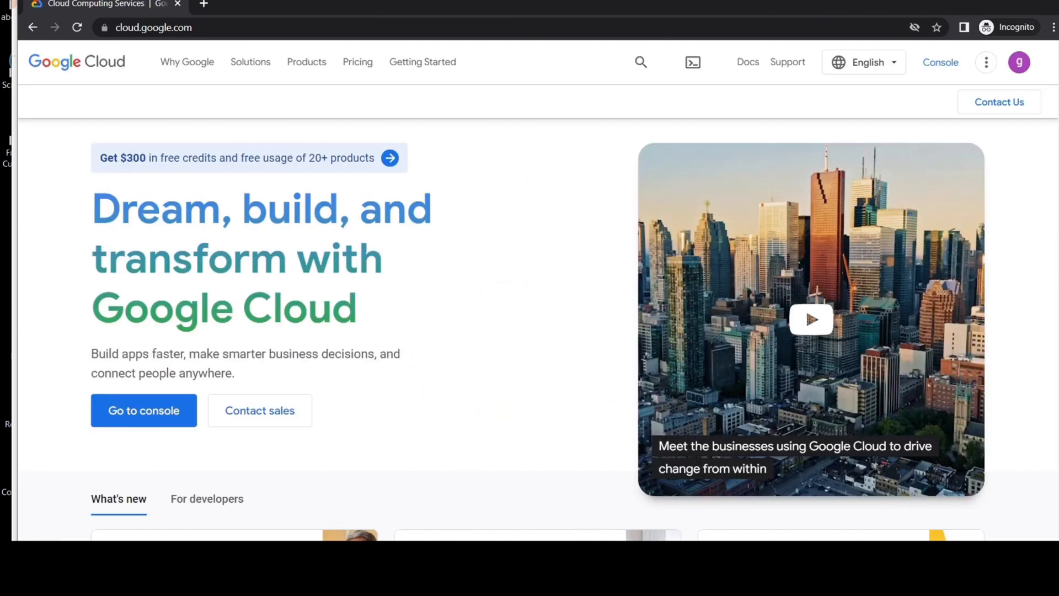
Step: Go to the Cloud console and activate Cloud Shell for the project
left_click(143, 410)
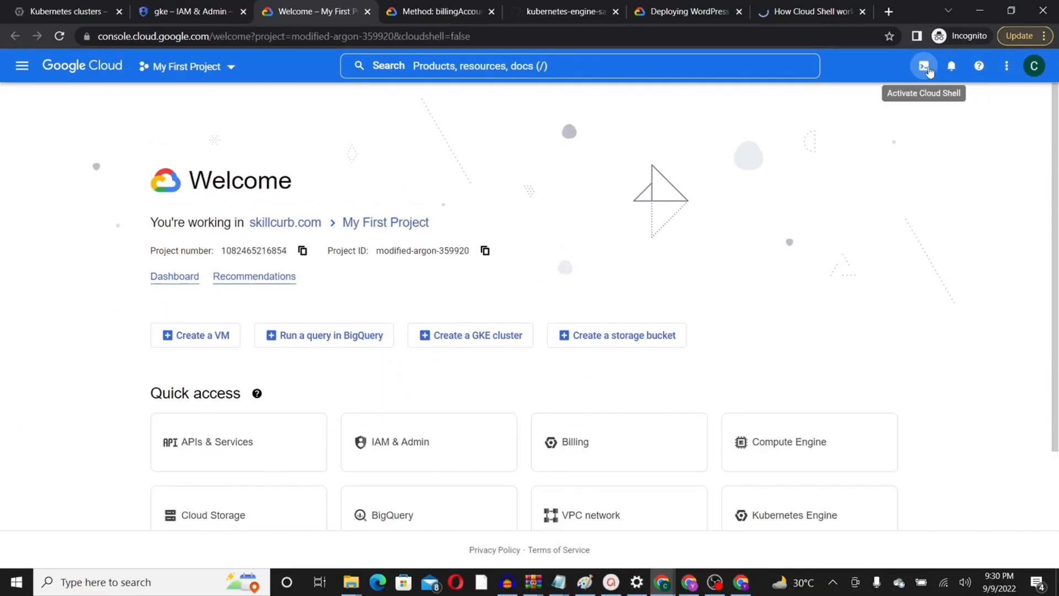
left_click(924, 66)
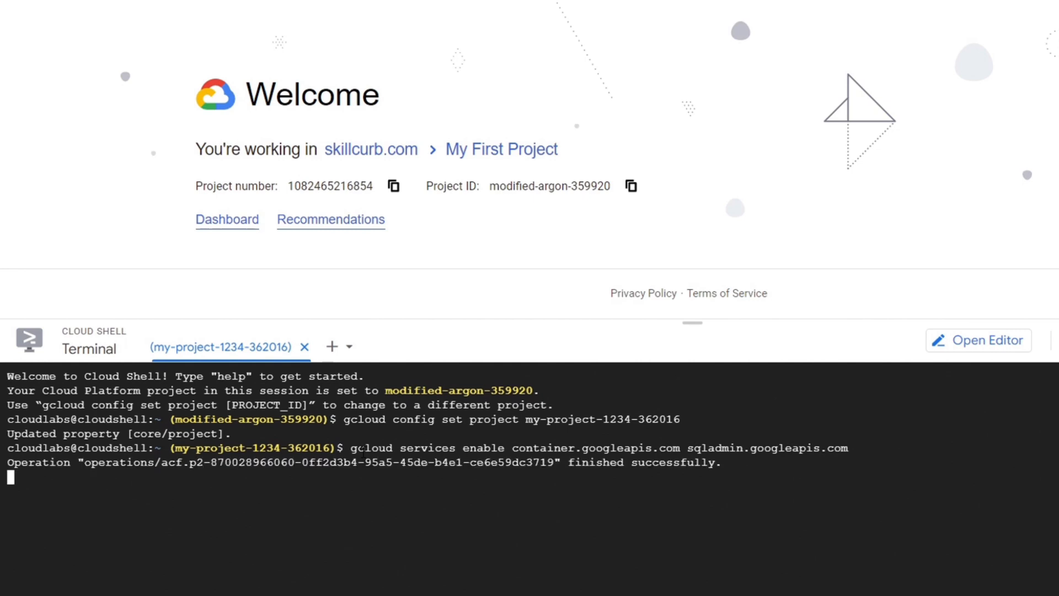
Step: Clone kubernetes-engine-samples, enter wordpress-persistent-disks, and store its path in WORKING_DIR
type("git clone https://github.com/GoogleCloudPlatform/kubernetes-engine-samples")
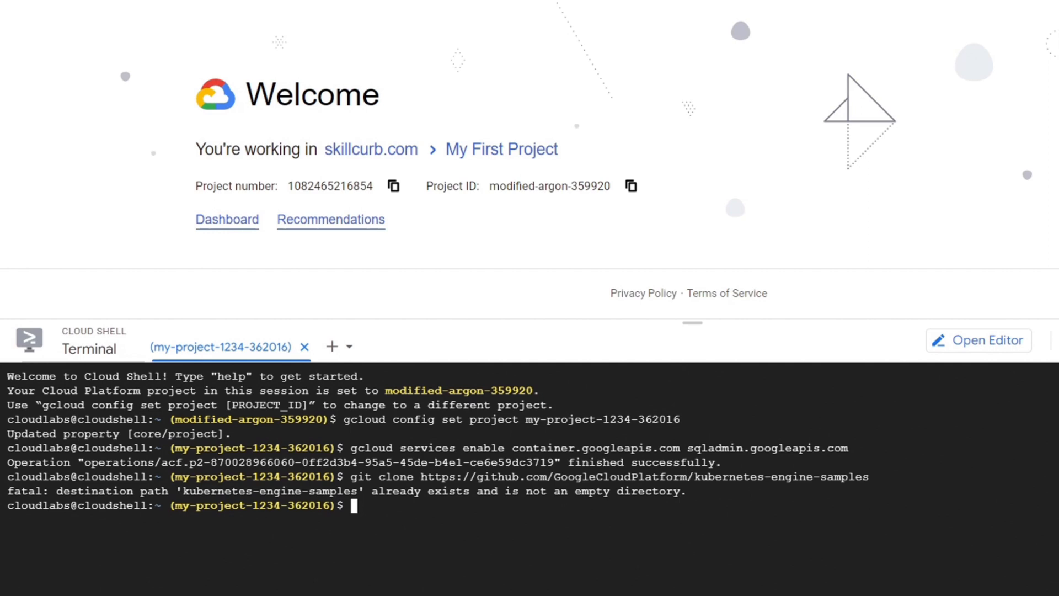
type("cd kubernetes-engine-samples/wordpress-persistent-disks")
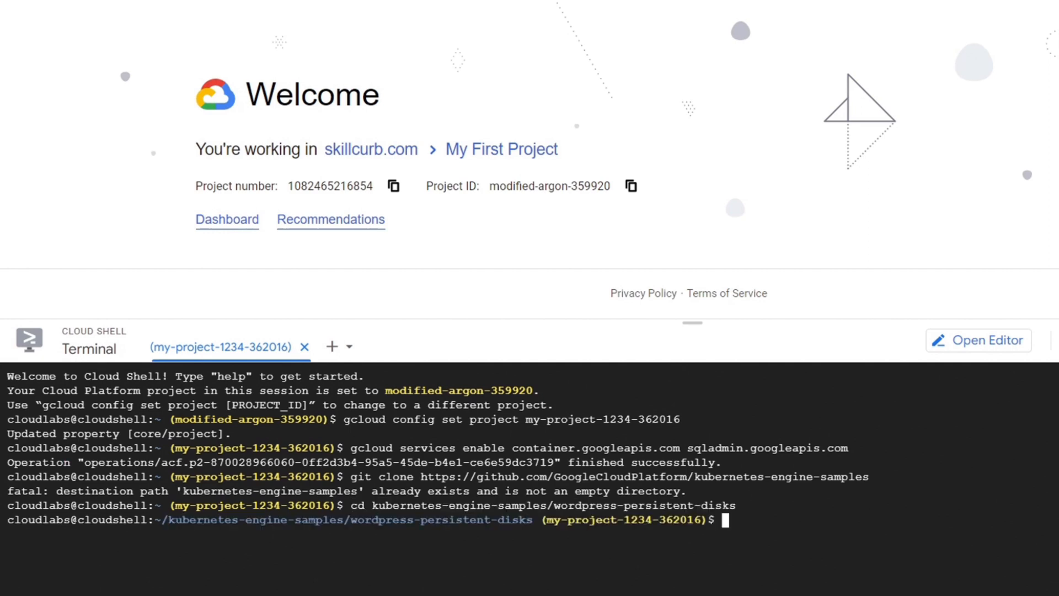
type("WORKING_DIR=$(pwd)")
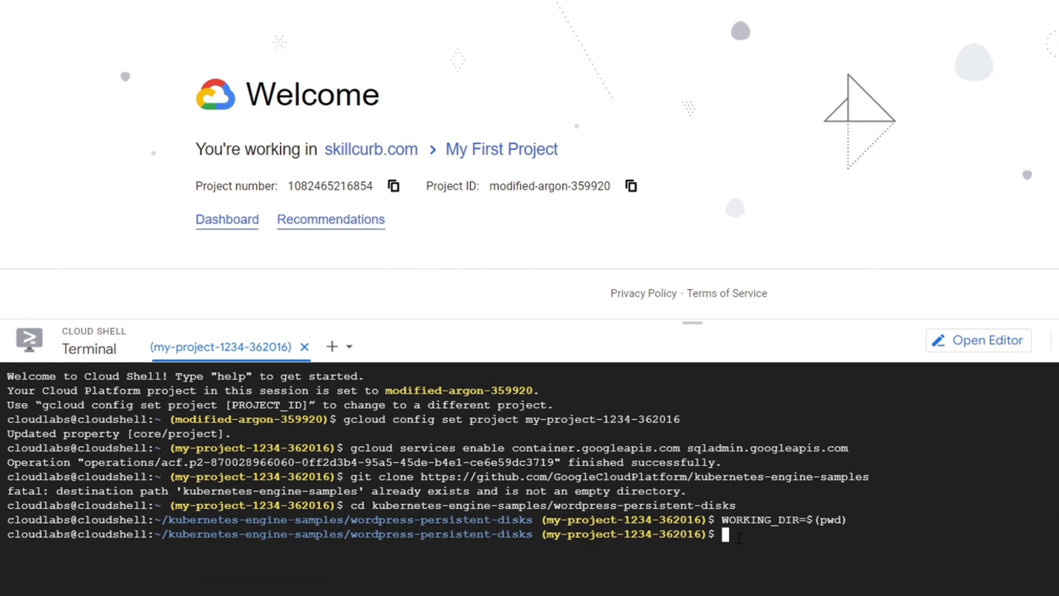
Step: Create the persistent-disk-demo GKE cluster in us-east1 and enlarge the Cloud Shell panel
key("Enter")
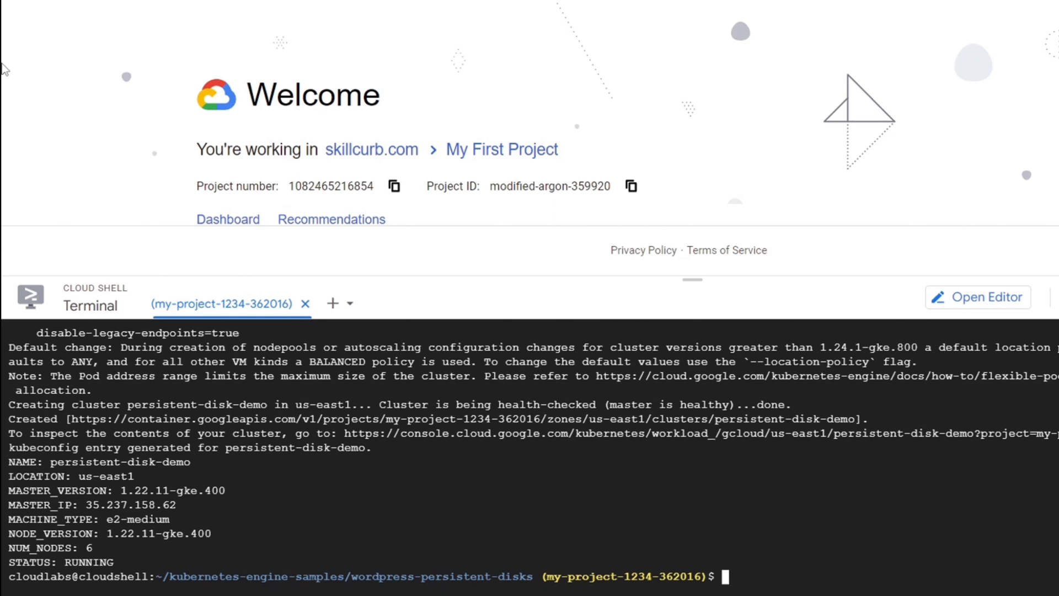
mouse_move(71, 299)
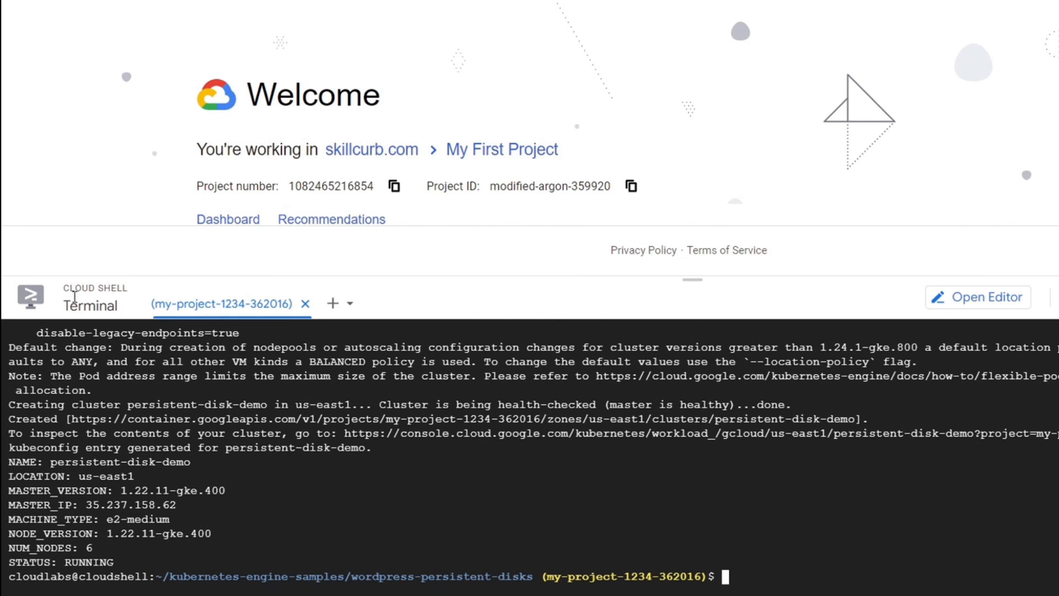
left_click_drag(14, 491, 94, 548)
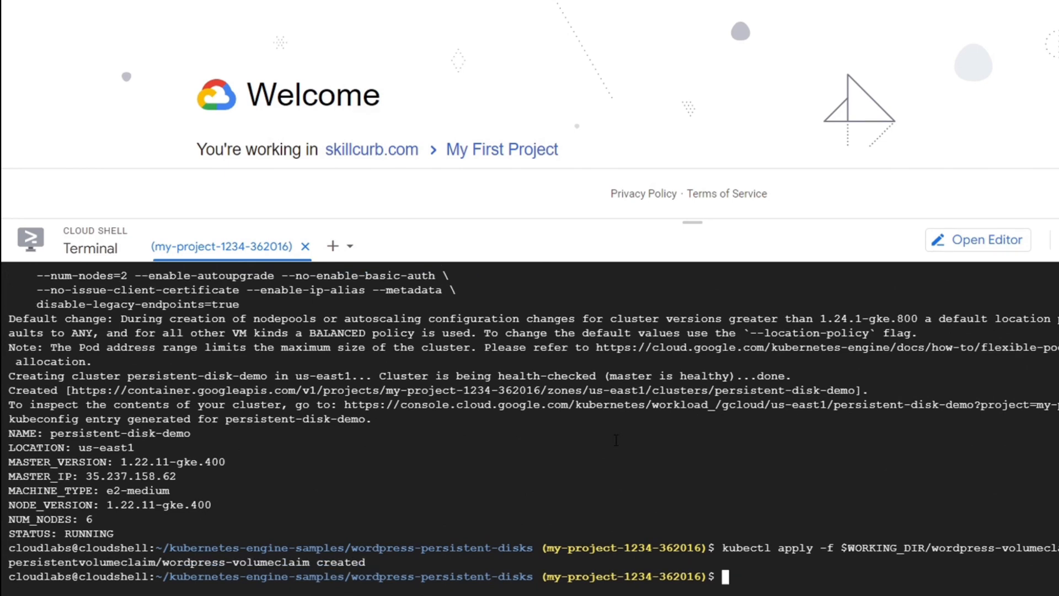
Step: List persistent volume claims to confirm wordpress-volumeclaim is Bound at 200Gi
type("kubectl get persistentvolumeclaim")
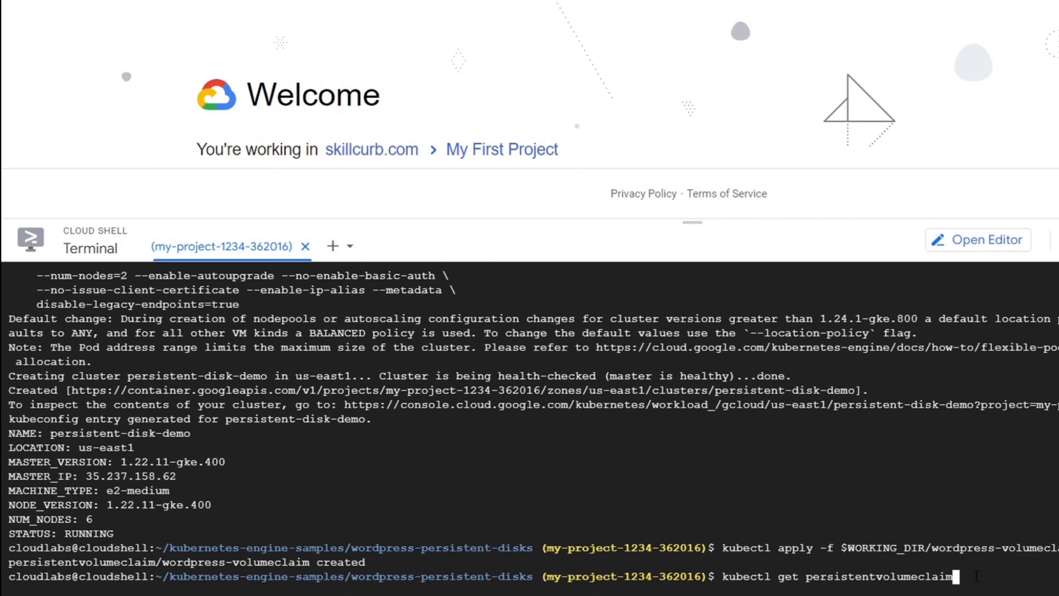
mouse_move(688, 221)
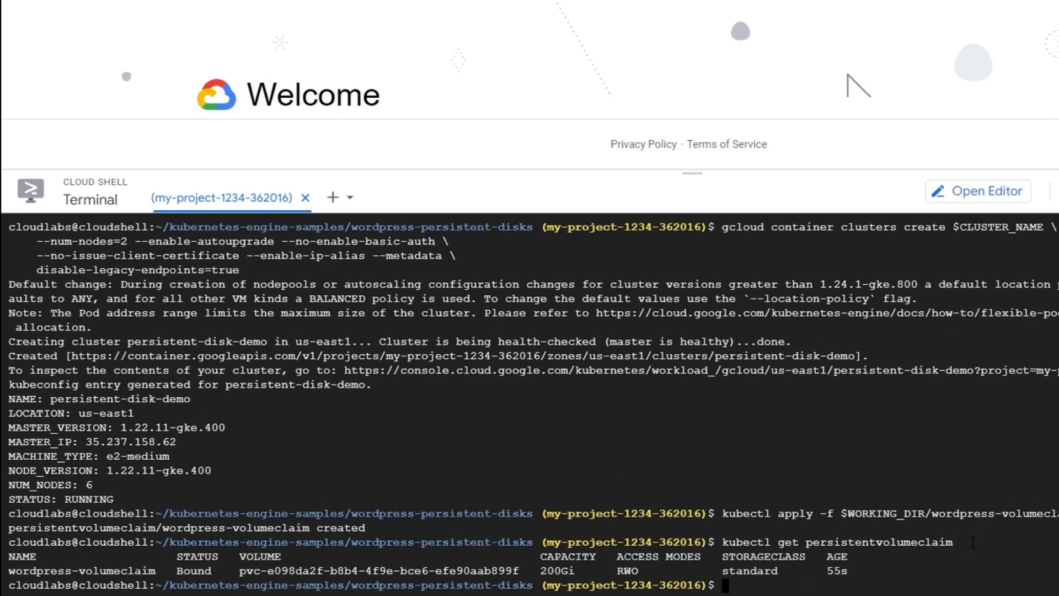
type("INSTANCE_NAME=")
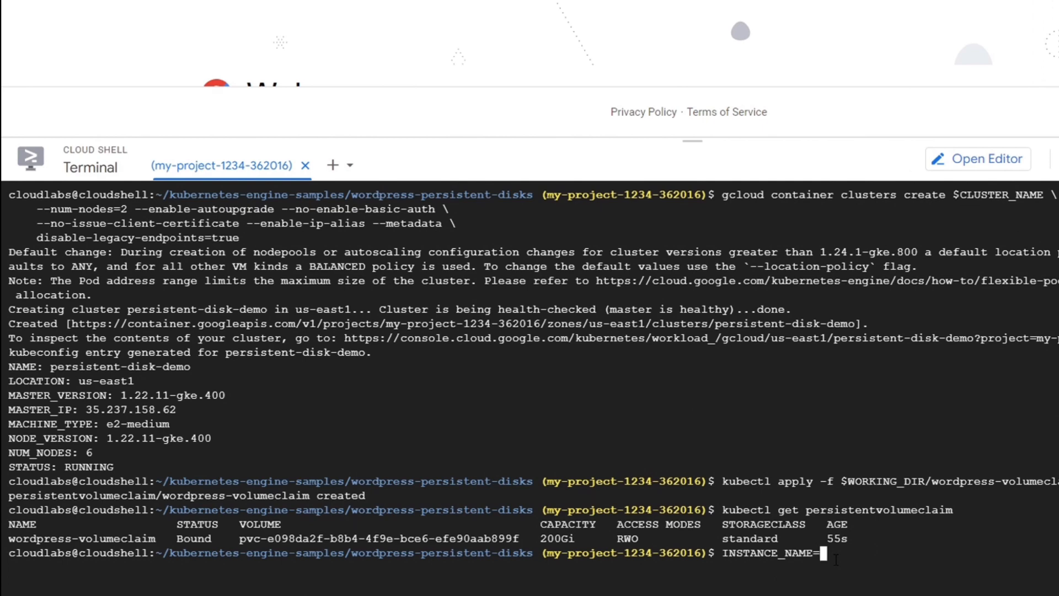
Step: Set INSTANCE_NAME to wordpress-sql-instance and create that MySQL 8.0 Cloud SQL instance
type("wordpress-sql")
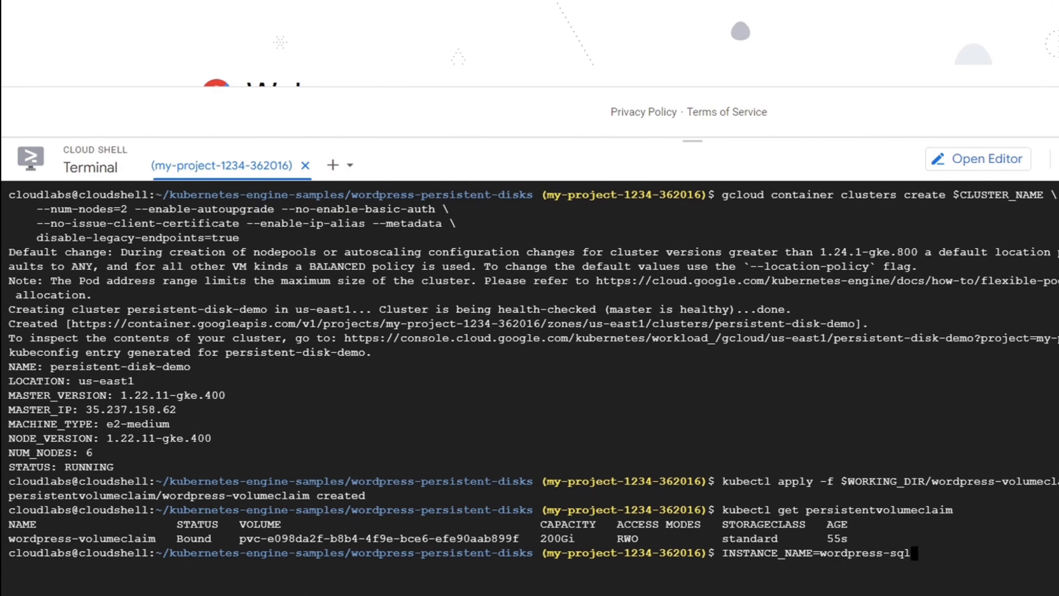
type("-instance")
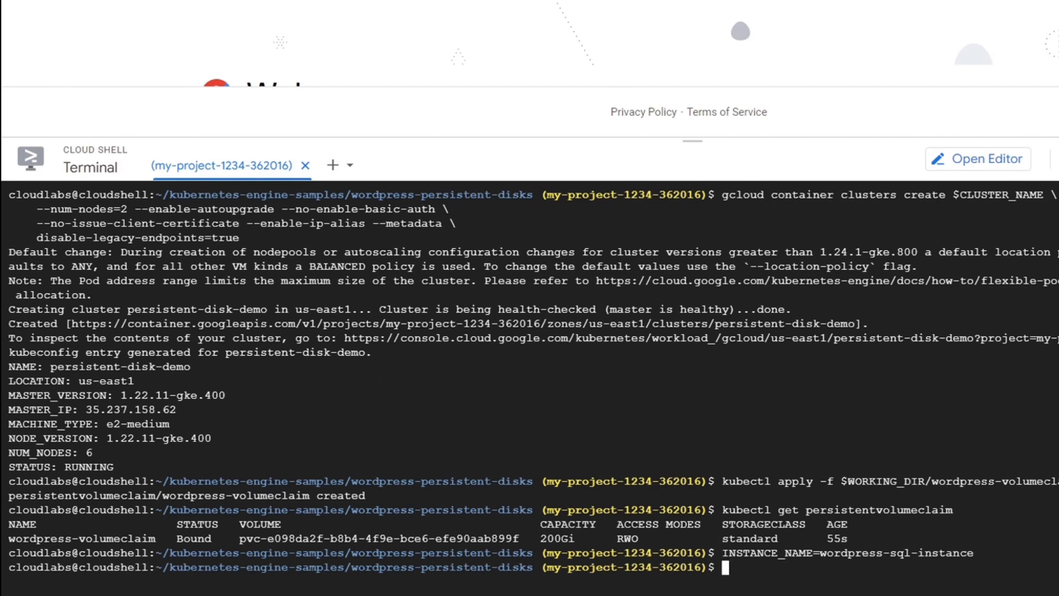
type("gcl")
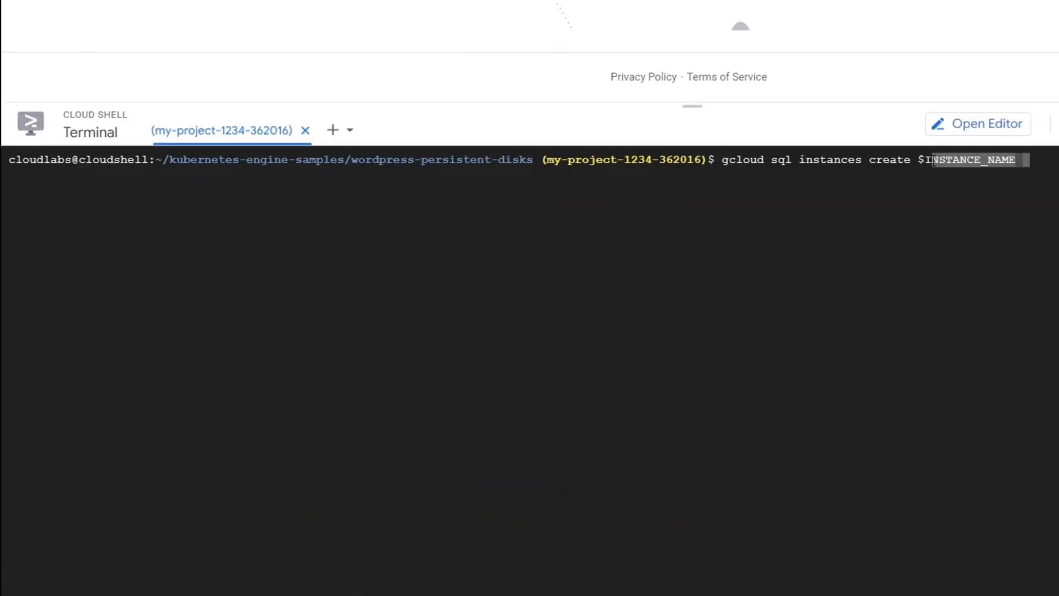
key("Enter")
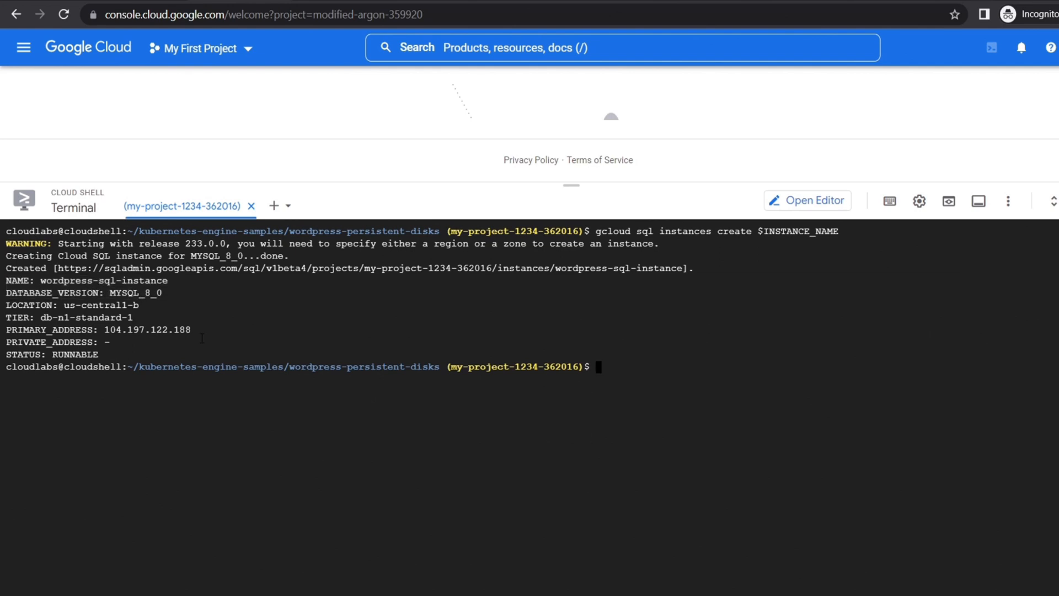
Step: Create the wordpress database on the instance and the wordpress SQL user with generated password
type("cloud sql databases create wordpress --instance $INSTANCE_NAME")
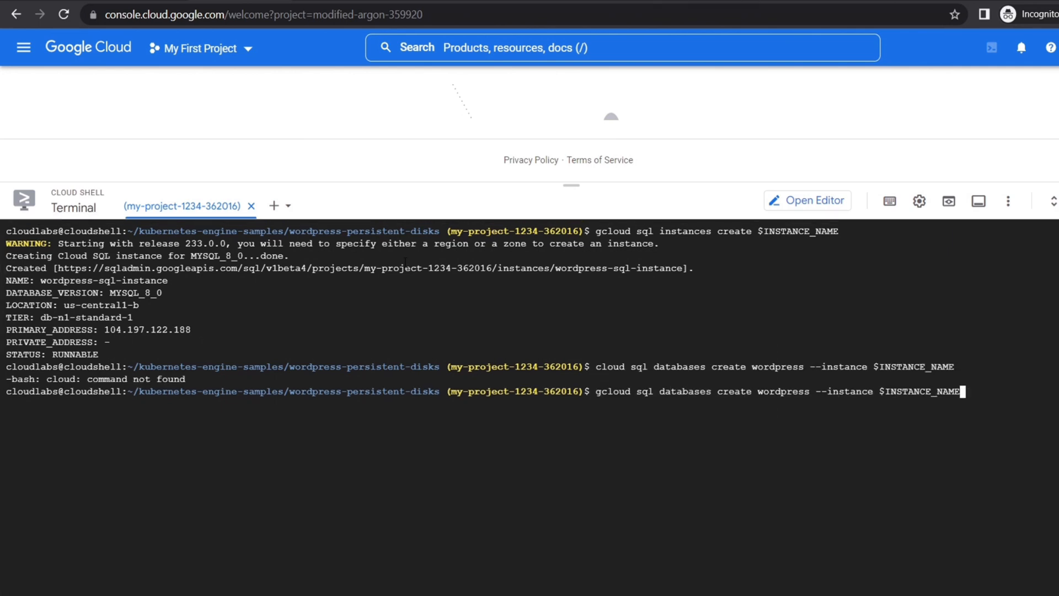
key("Enter")
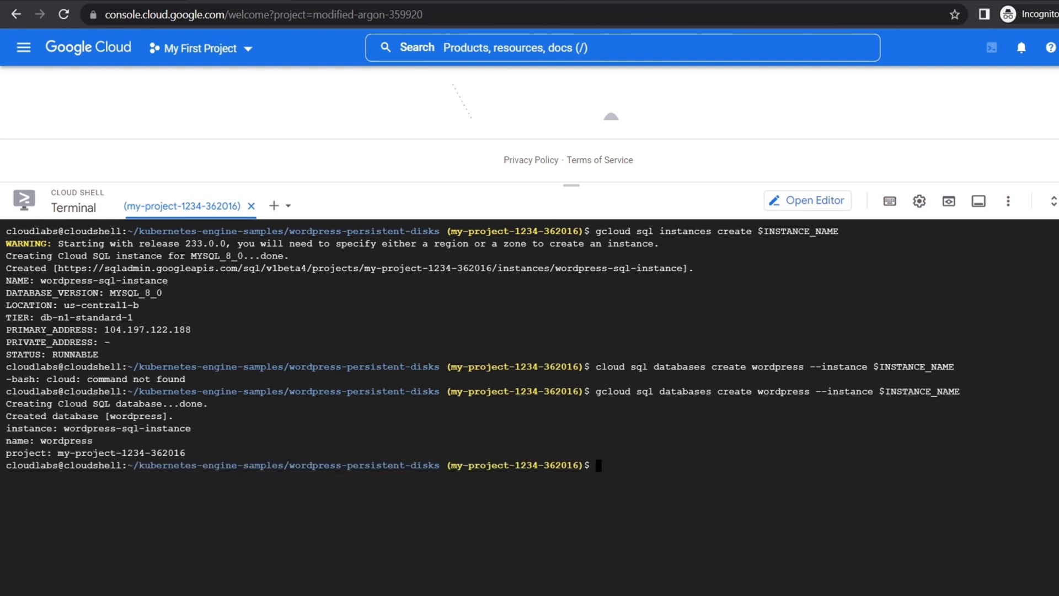
double_click(66, 441)
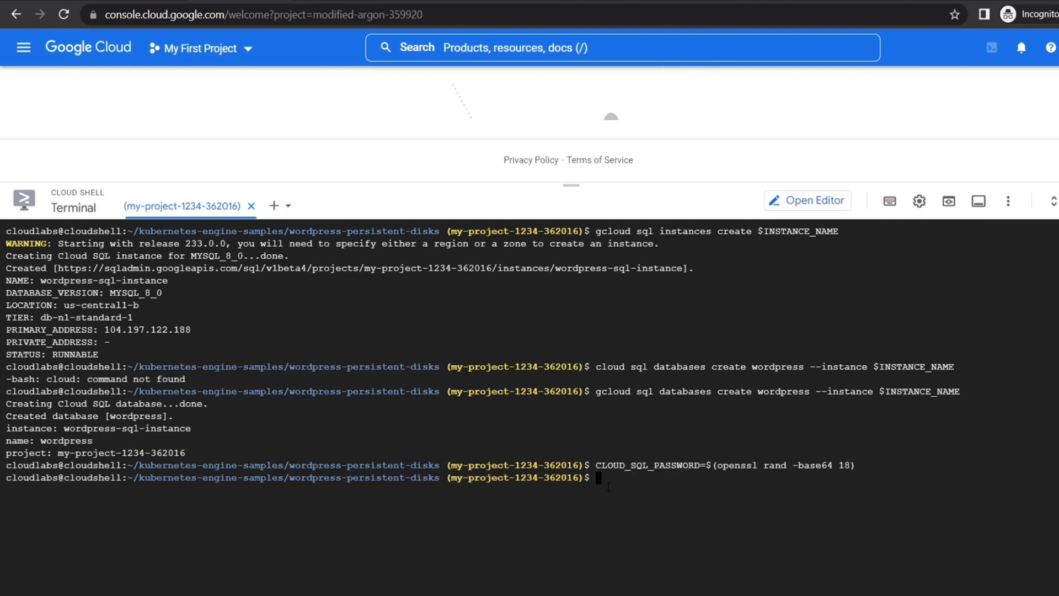
type("gcloud sql users create wordpress --host=% --instance $INSTANCE_NAME --password $CLOUD_SQL_PASSWORD")
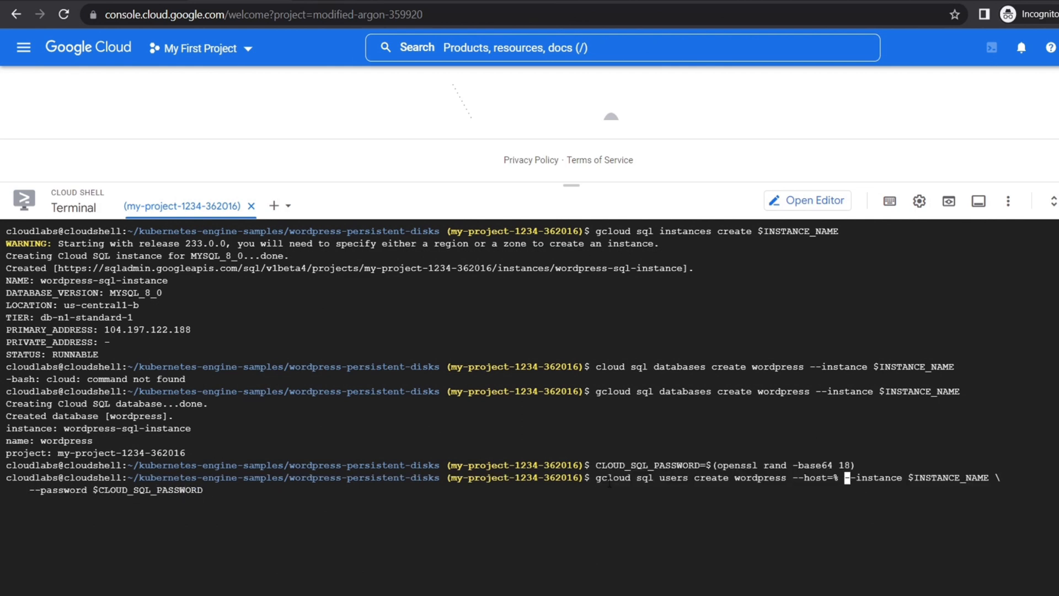
key("Enter")
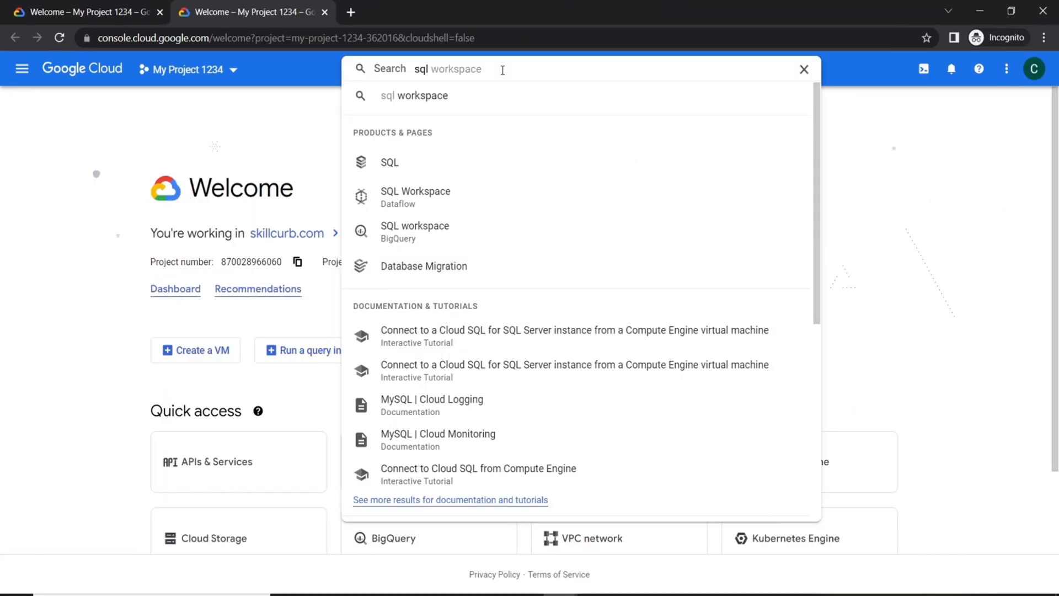
Step: Open wordpress-sql-instance from the Cloud SQL instances list and view its Databases page
left_click(389, 161)
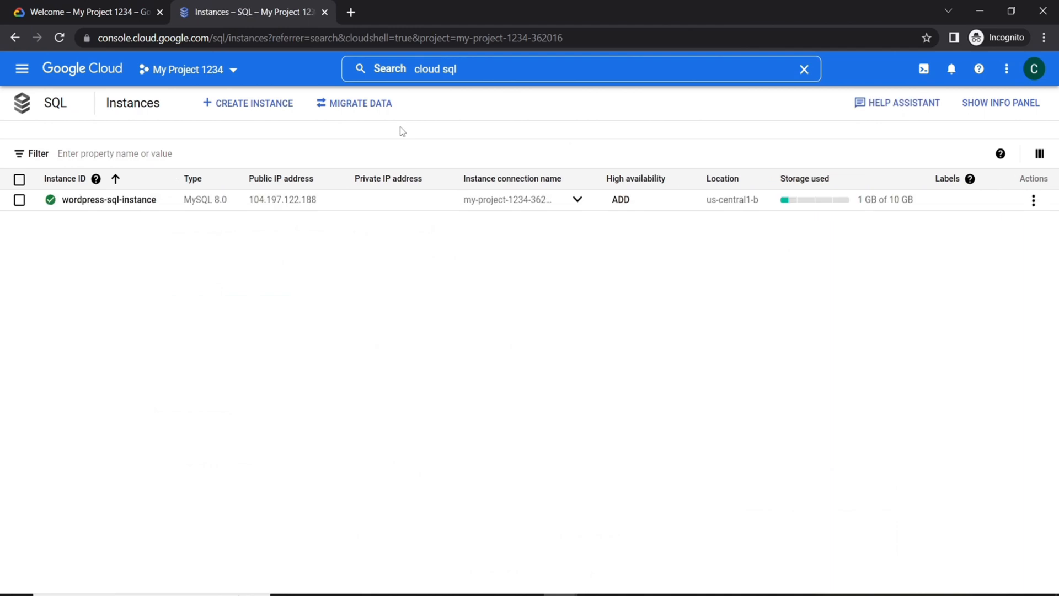
mouse_move(121, 201)
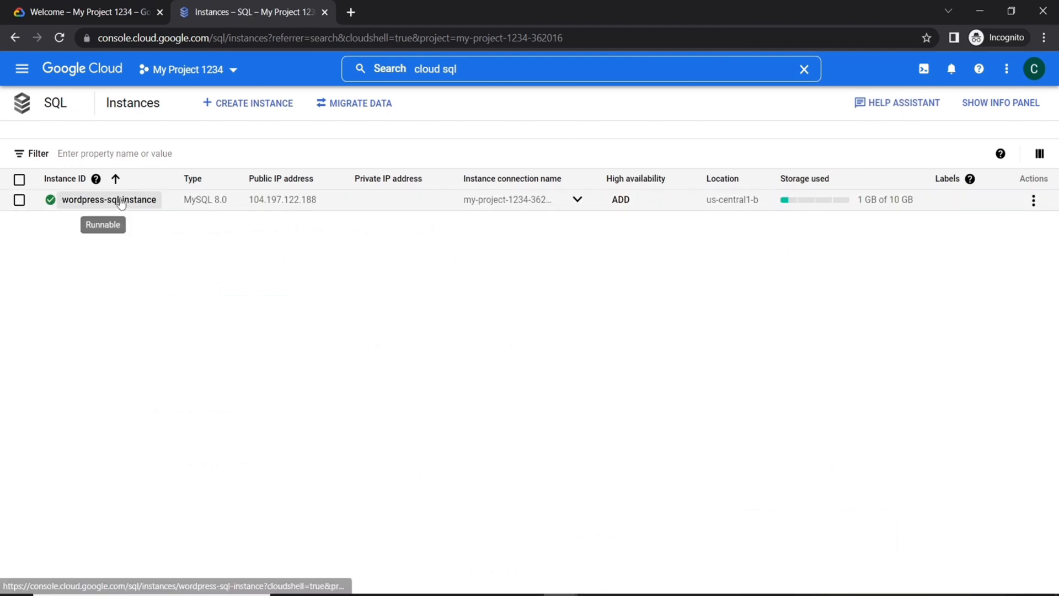
mouse_move(170, 213)
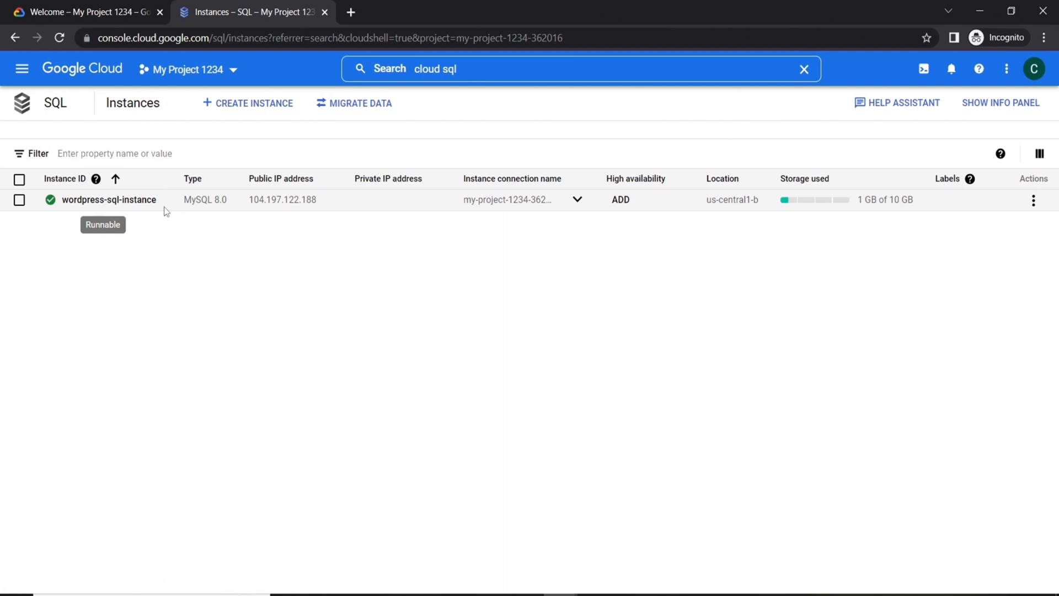
left_click(109, 200)
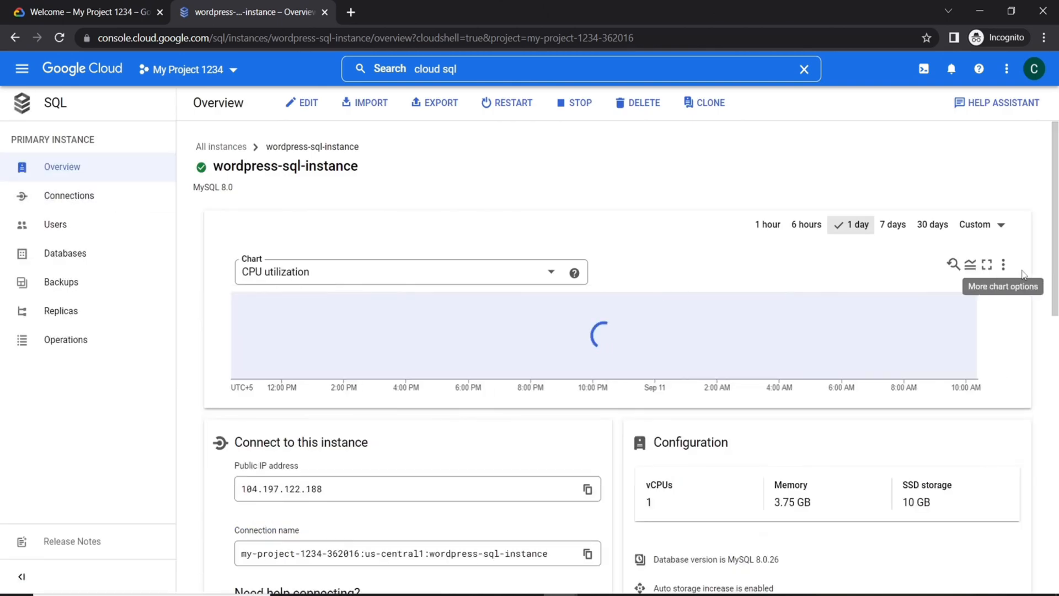
scroll("down", 3)
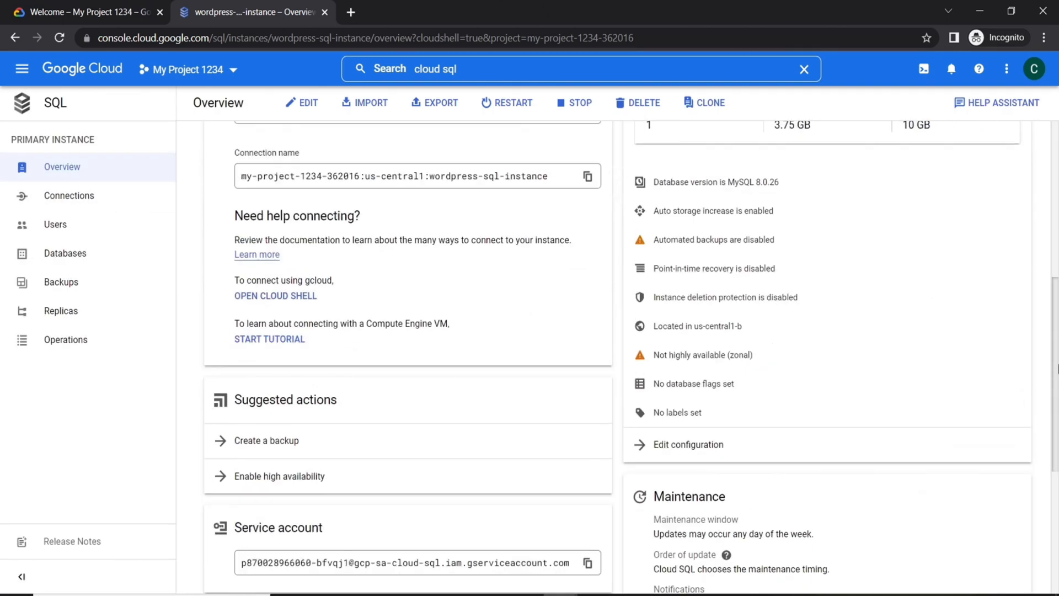
left_click(14, 38)
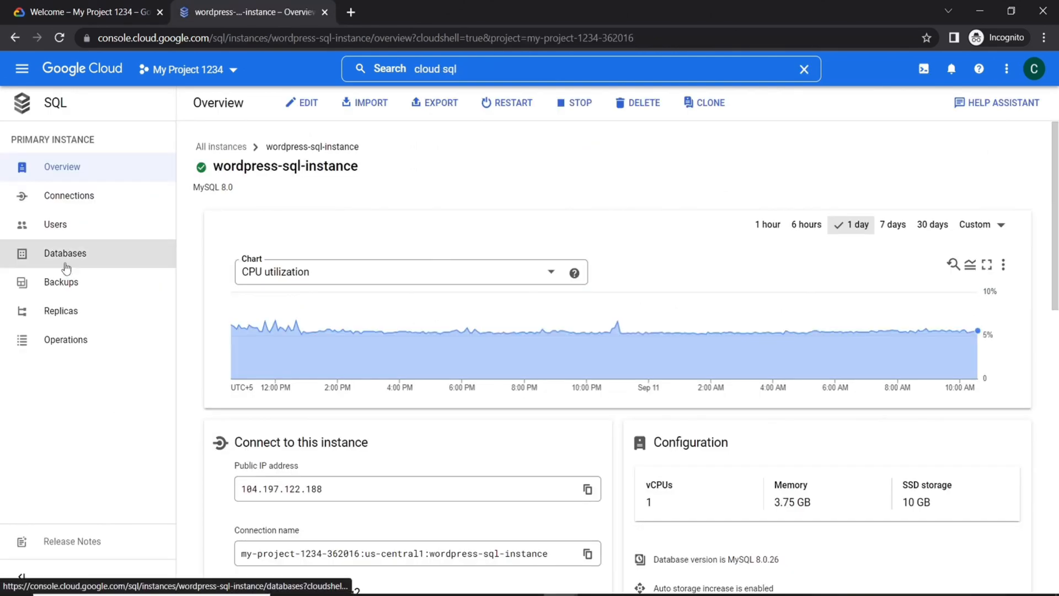
left_click(65, 253)
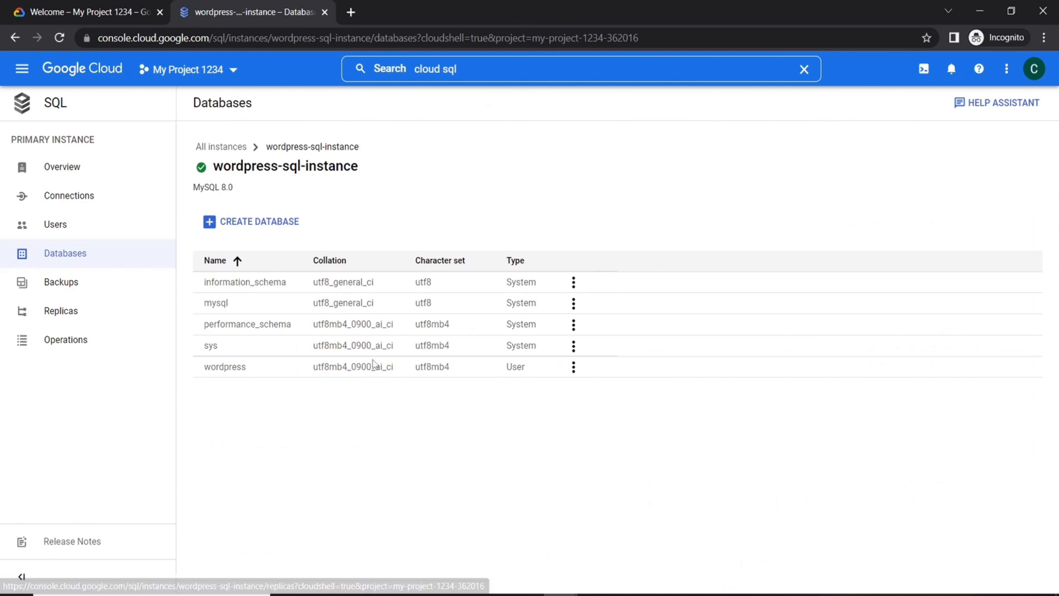
double_click(225, 366)
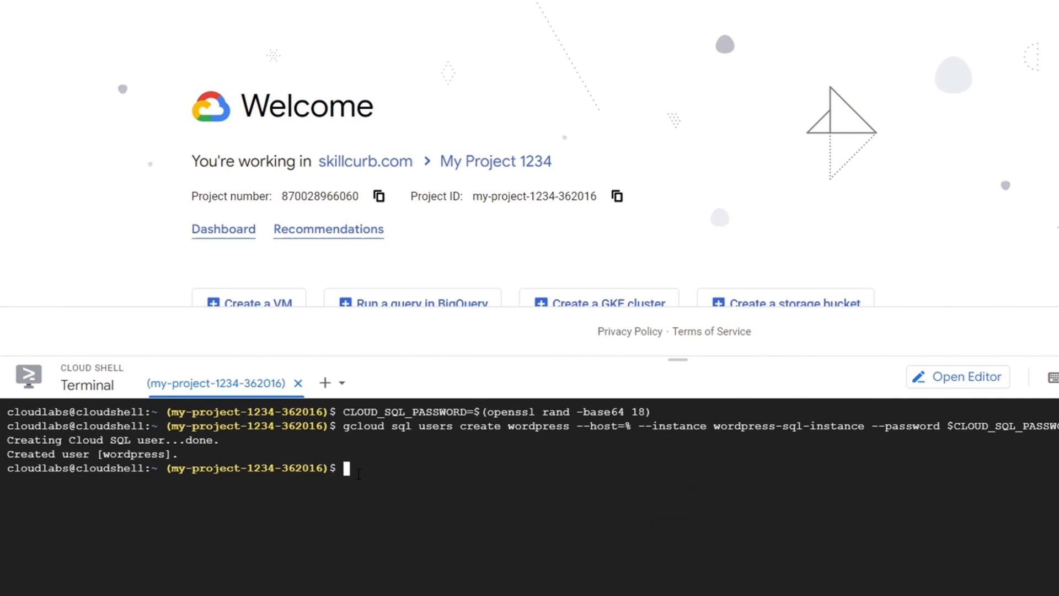
Step: Set SA_NAME to cloudsql-proxy and define SA_EMAIL from the service-accounts list
type("SA_NAME=cloudsql-proxy")
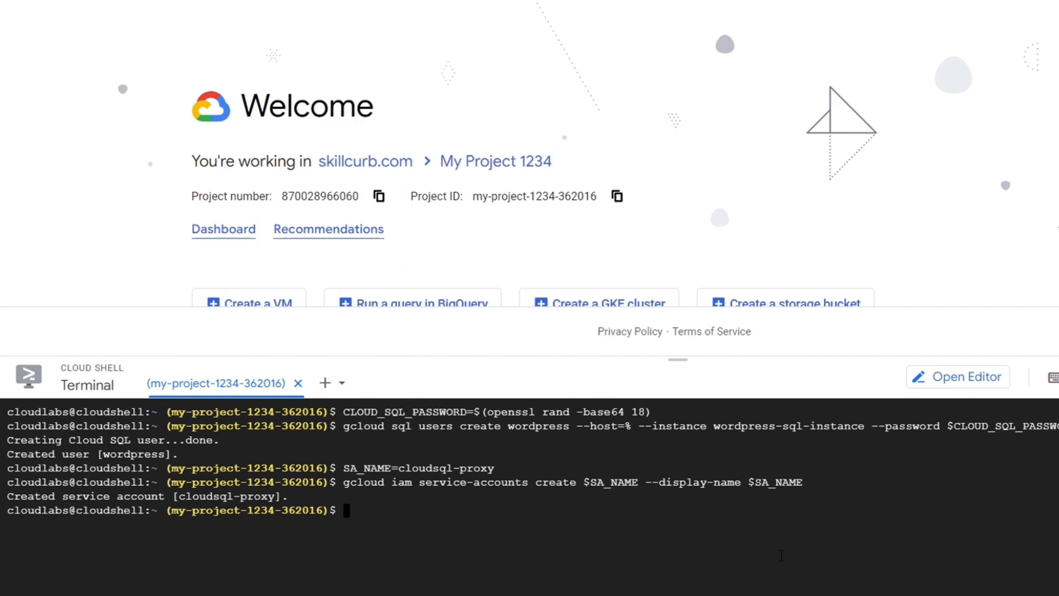
type("SA_EMAIL=$(gcloud iam service-accounts list \\")
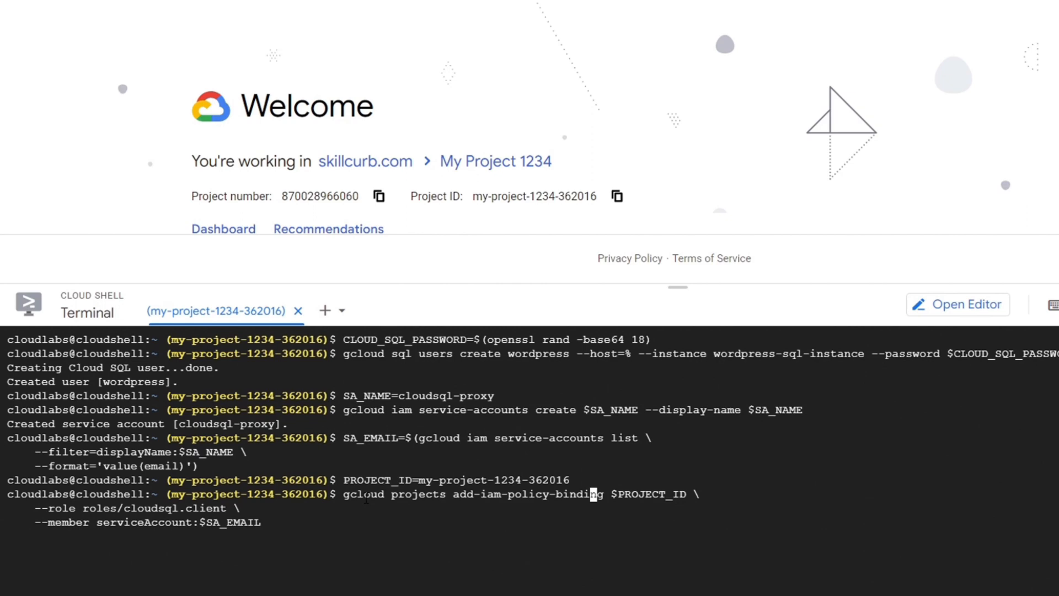
Step: Grant cloudsql-proxy the Cloud SQL client role and create its JSON key file
key("Enter")
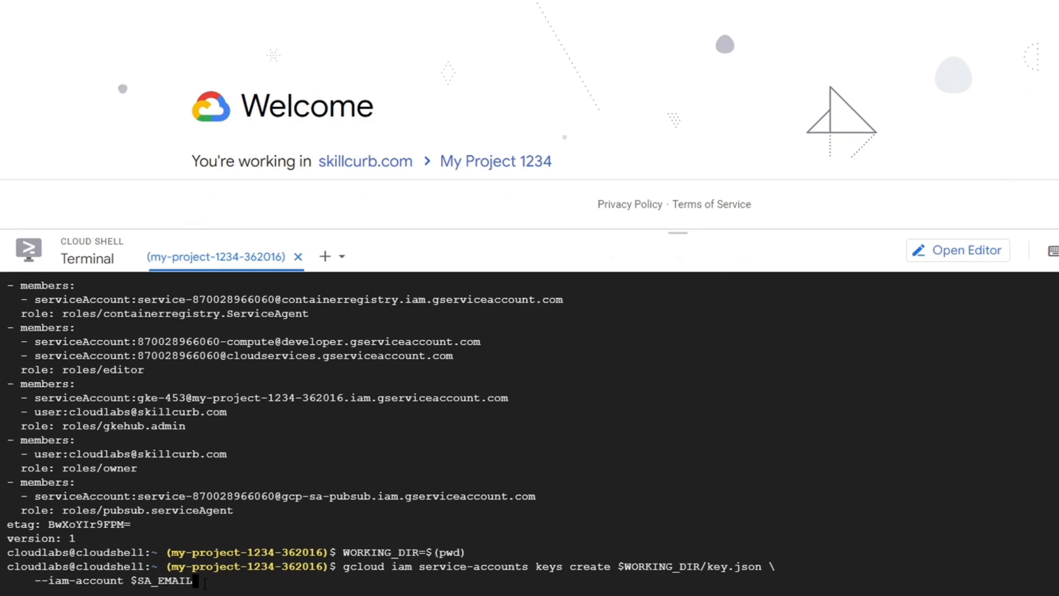
key("Return")
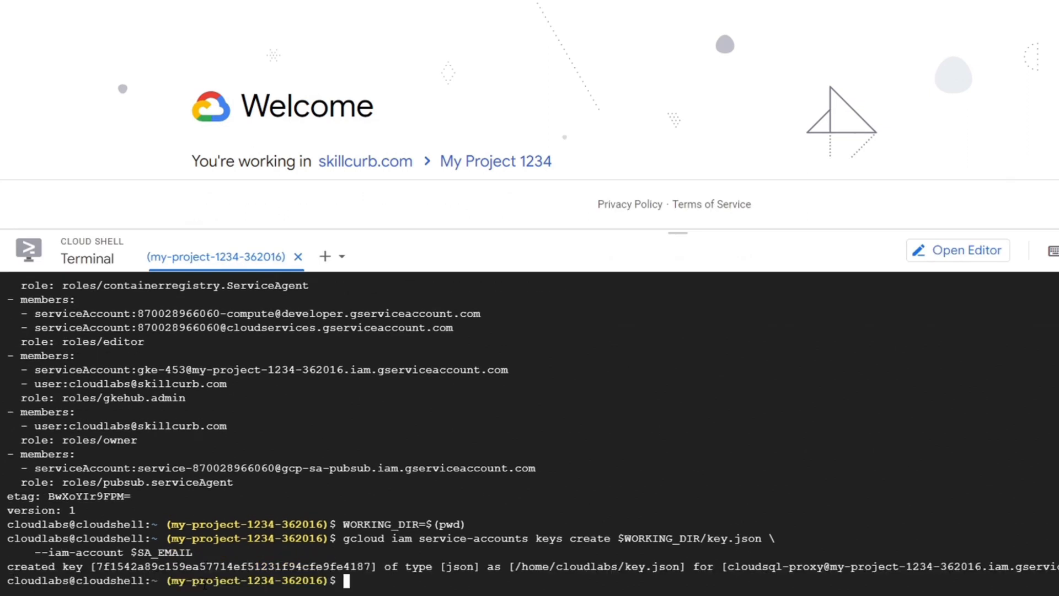
mouse_move(677, 233)
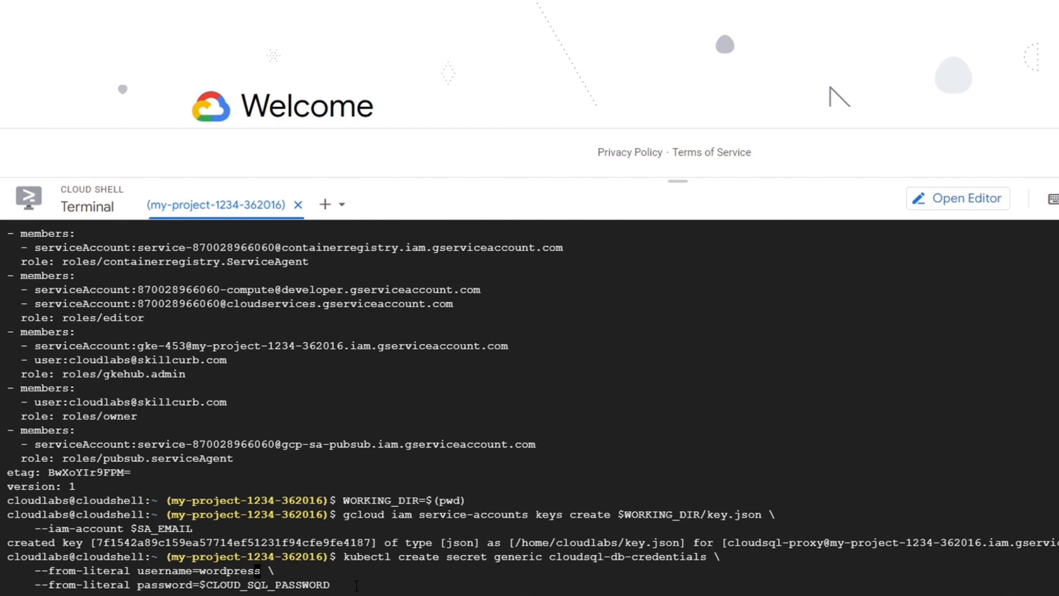
Step: Create the cloudsql-db-credentials secret for the database
key("Return")
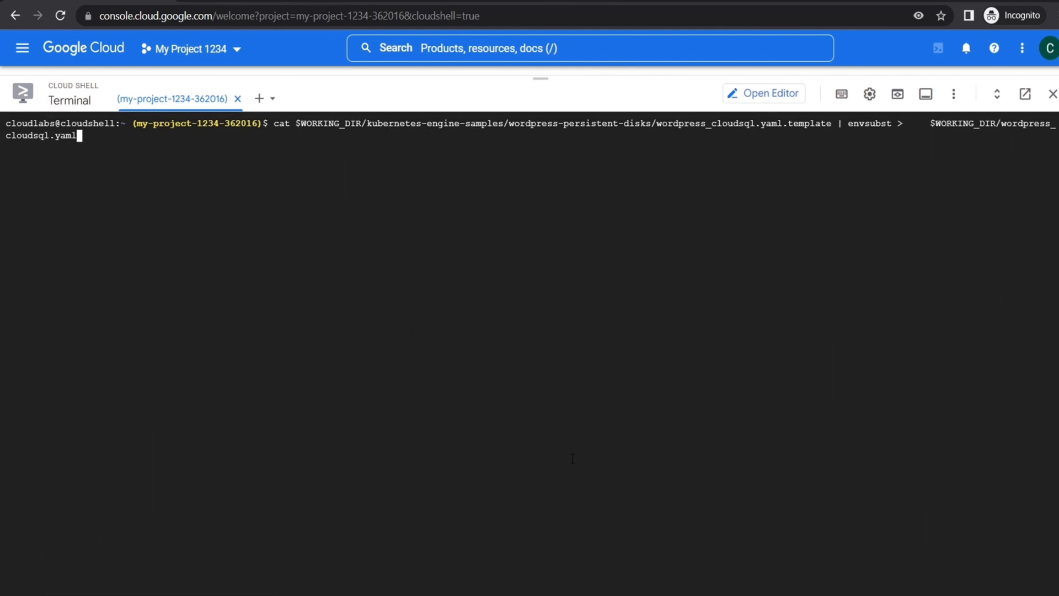
Step: Generate wordpress_cloudsql.yaml and create the wordpress deployment from it
key("Enter")
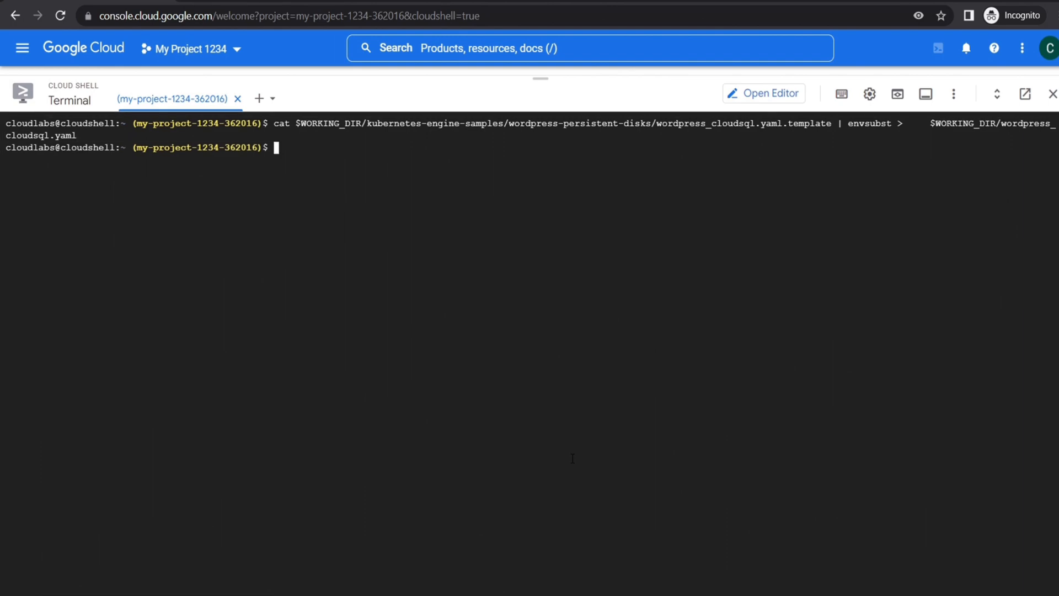
type("kubectl create -f $WORKING_DIR/wordpress_cloudsql.yaml")
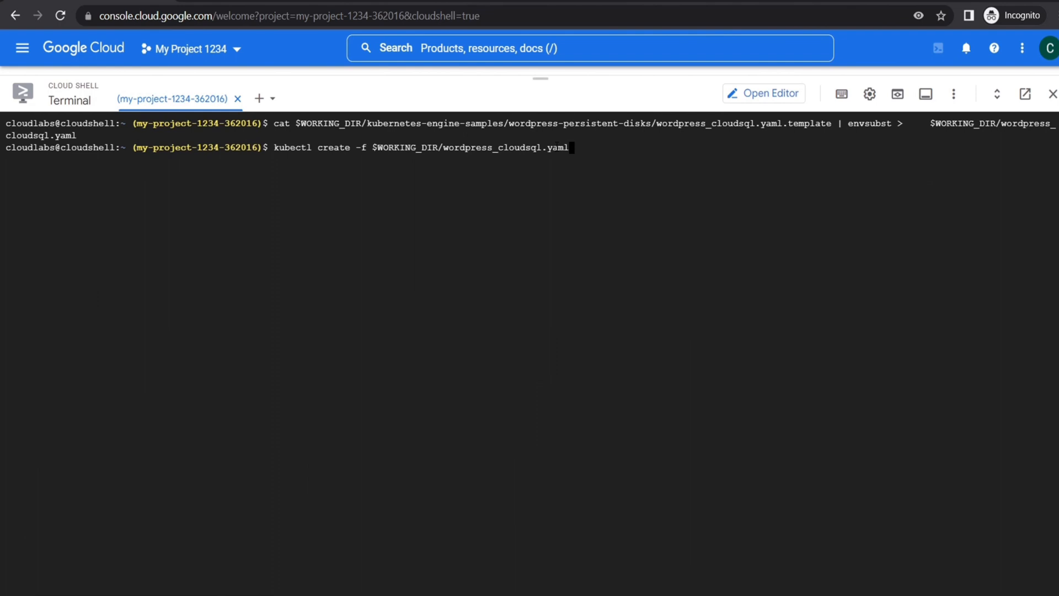
key("Enter")
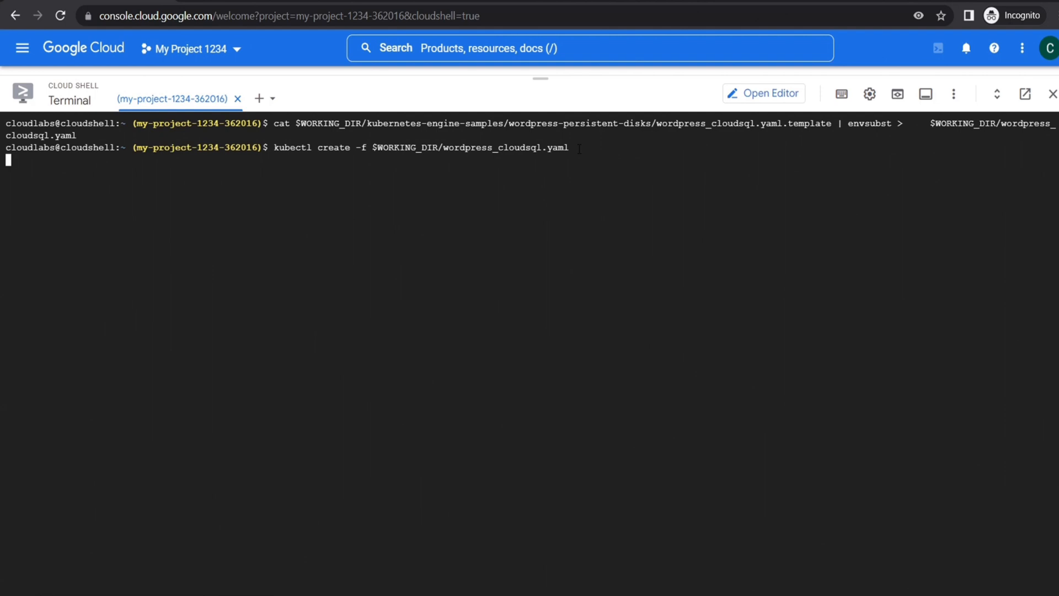
key("Enter")
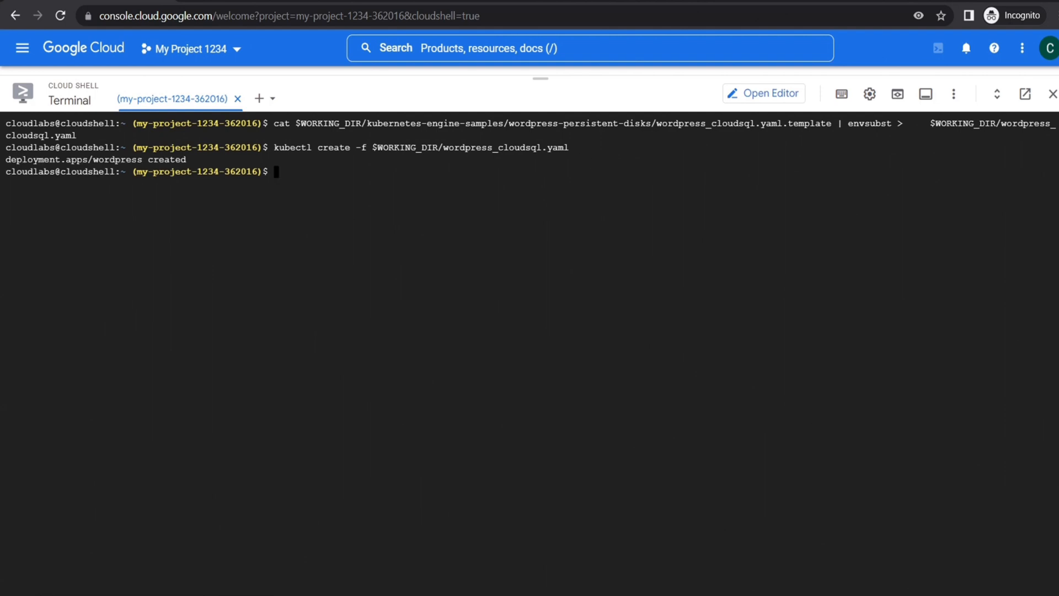
Step: Watch the wordpress pod status with kubectl get pod -l app=wordpress --watch
type("kubectl get pod -l app=wordpress --watch")
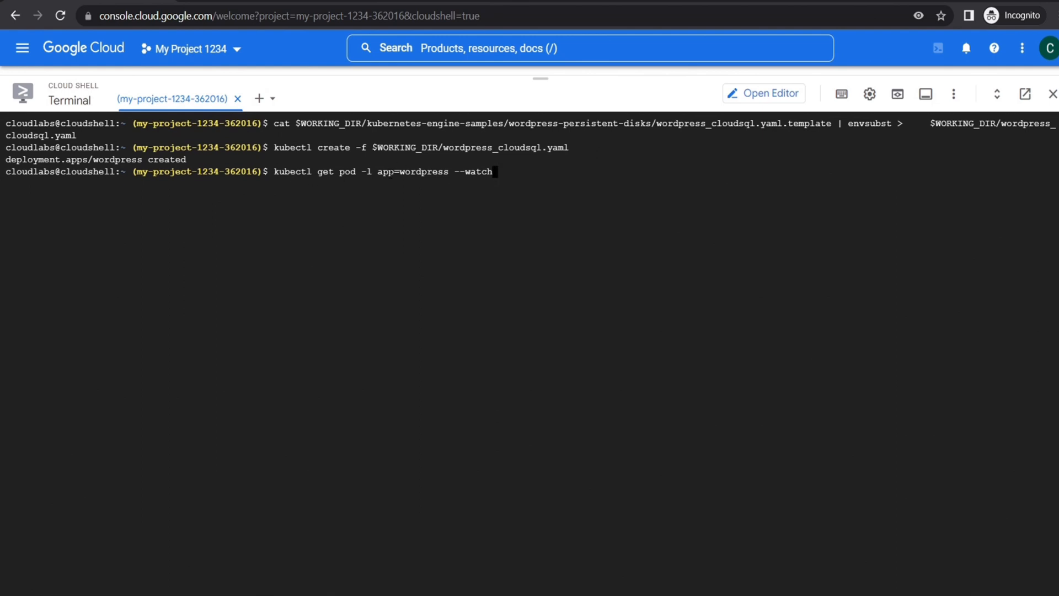
double_click(477, 171)
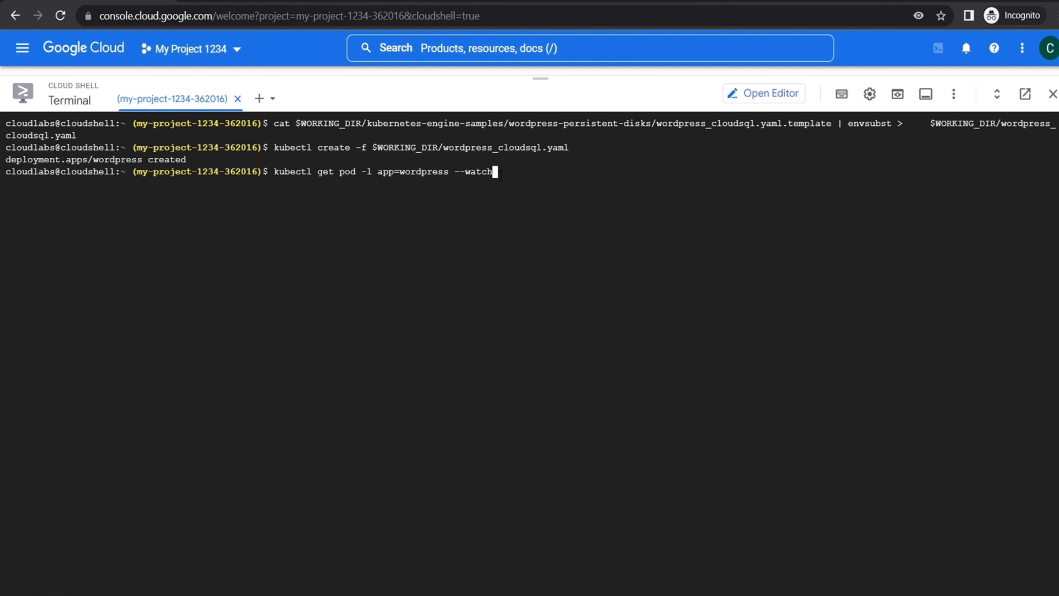
key("Enter")
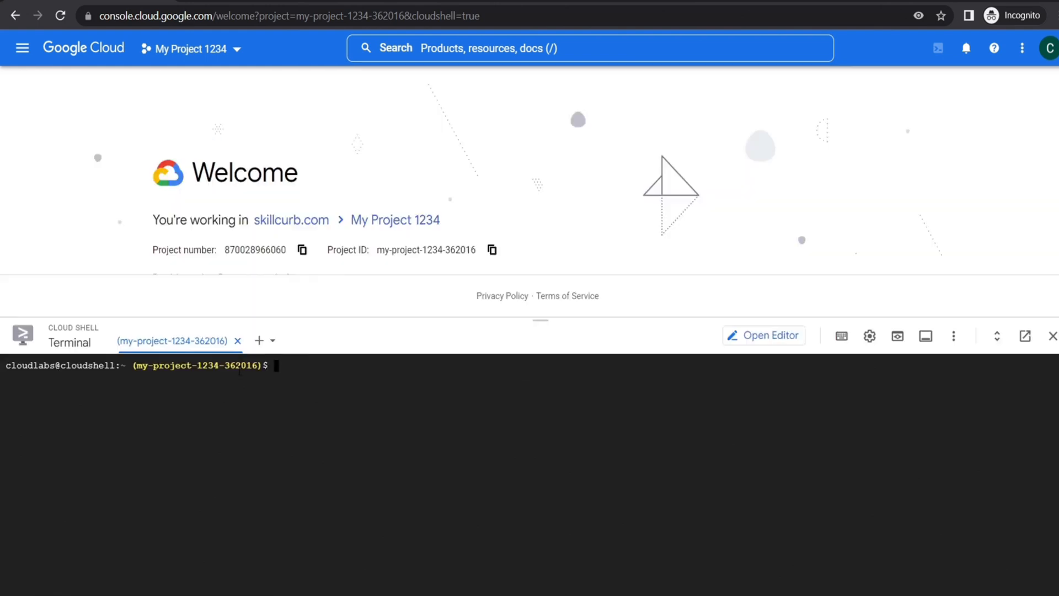
Step: Create the wordpress service and watch for its external IP with kubectl get svc
type("kubectl create -f")
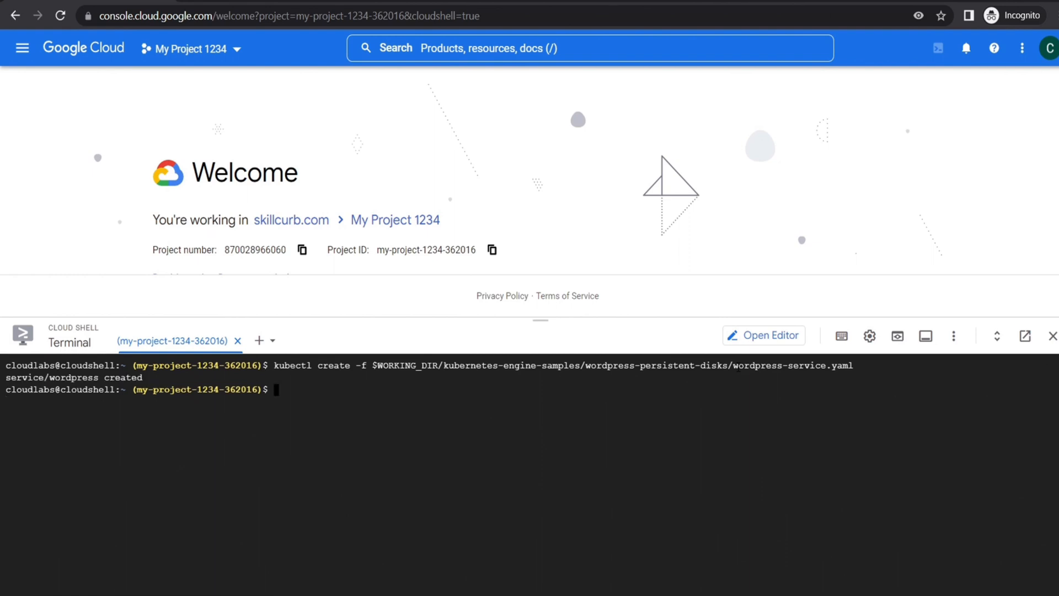
type("kubectl get svc -l app=wordpress --watch")
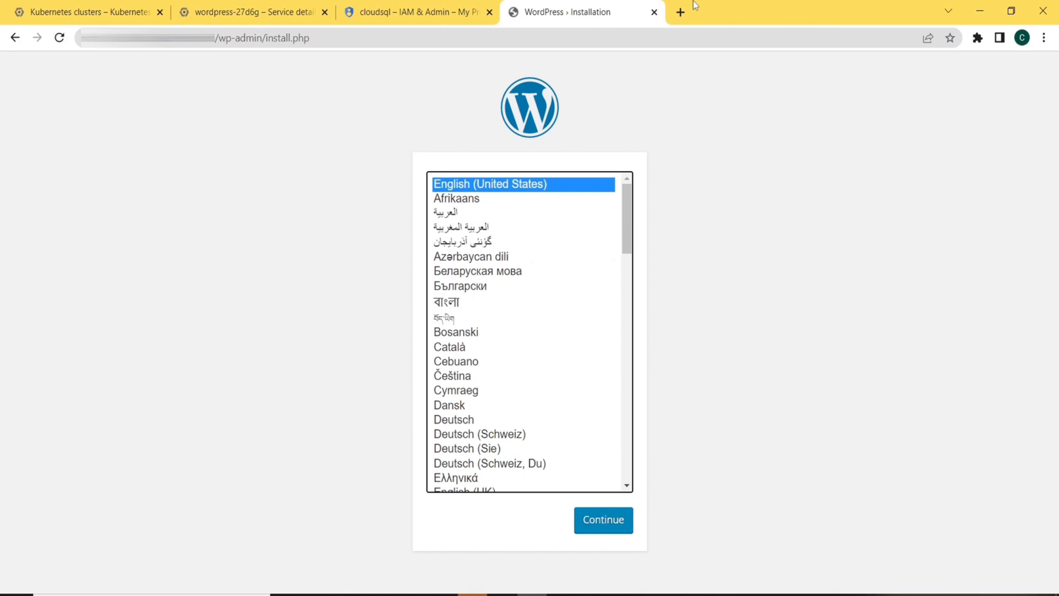
left_click(603, 520)
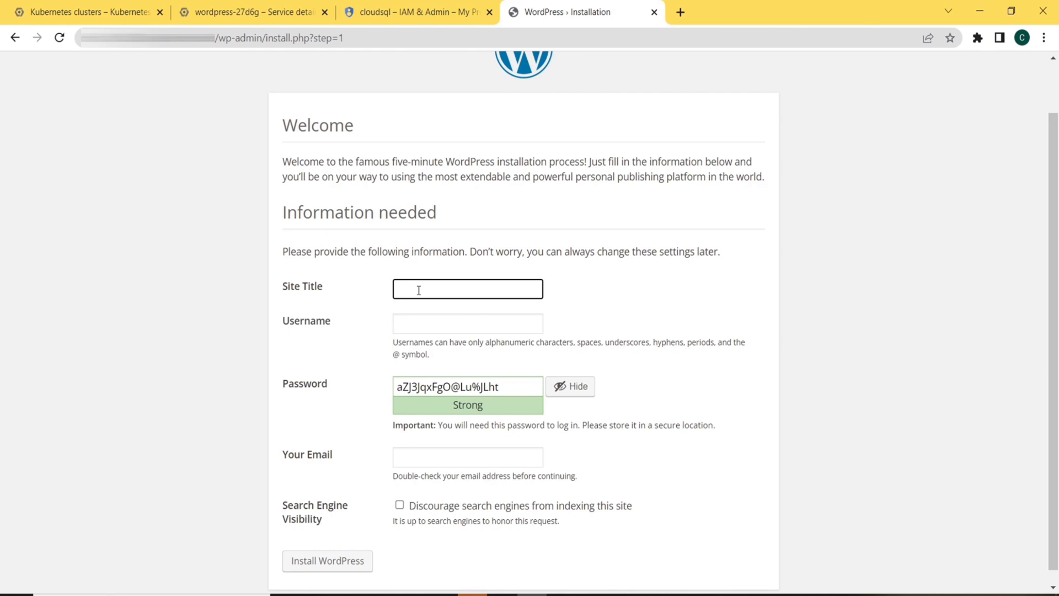
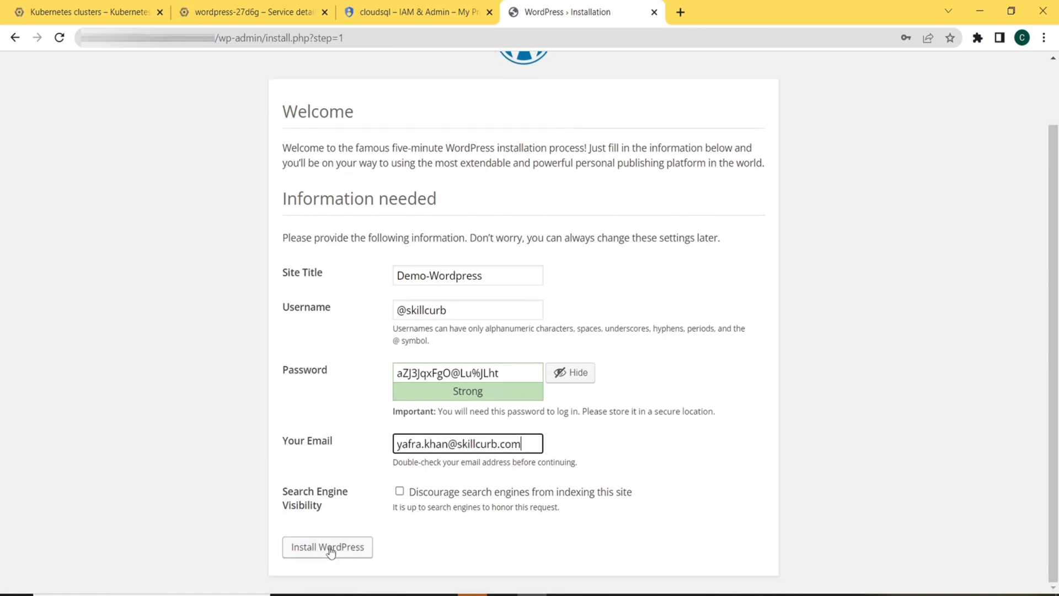
left_click(327, 548)
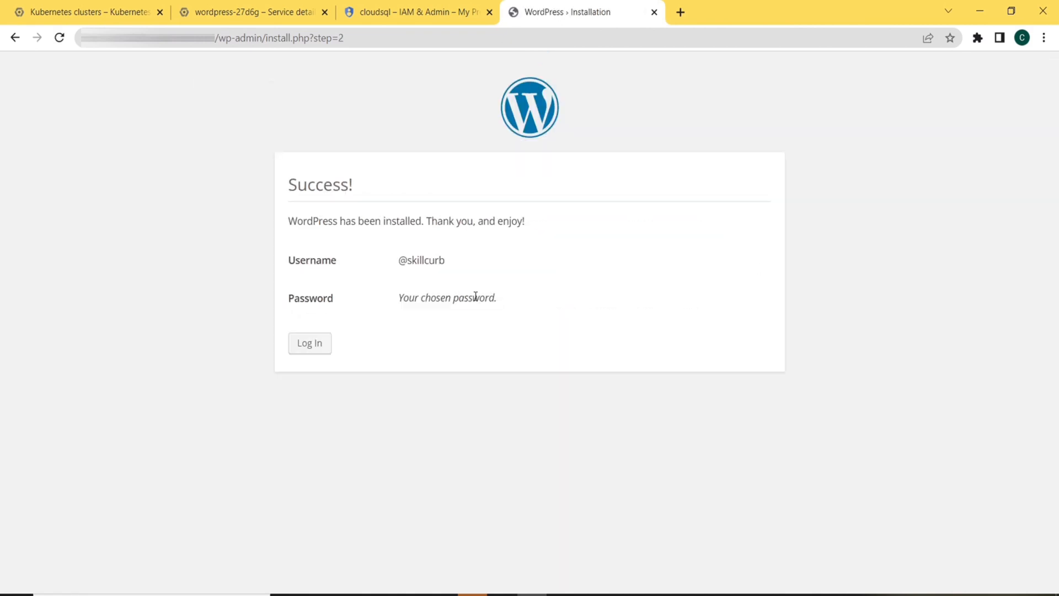
left_click(309, 343)
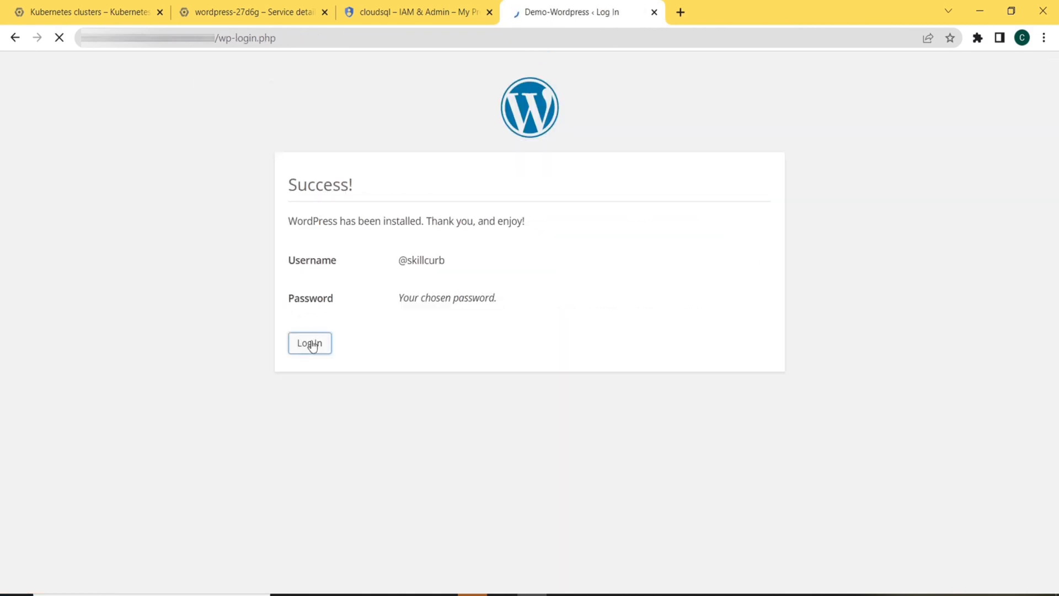
Step: Post a 'Hello GCP world' comment on the Hello world! post
left_click(310, 344)
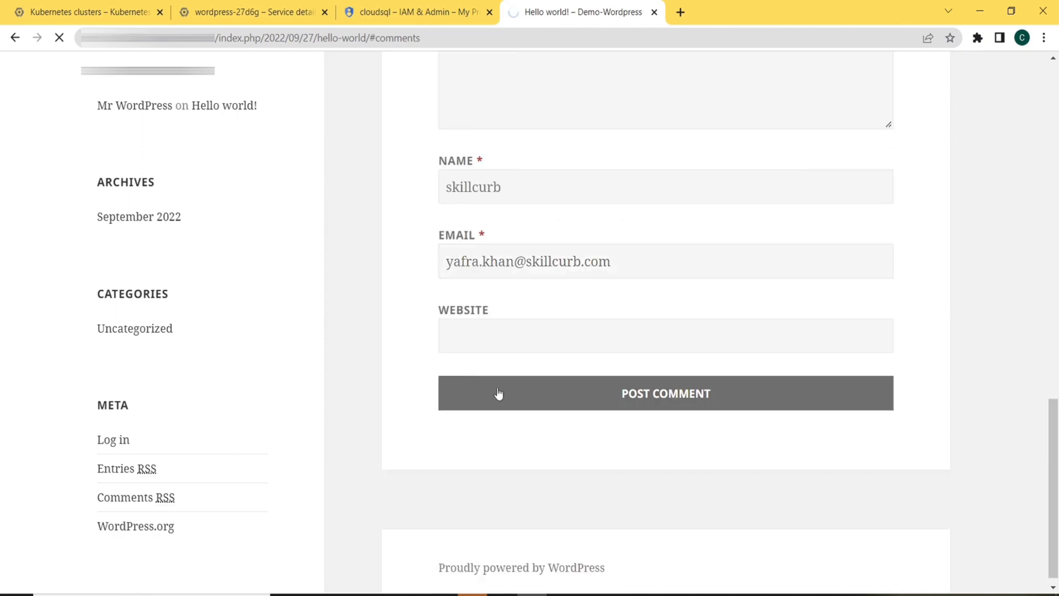
left_click(665, 393)
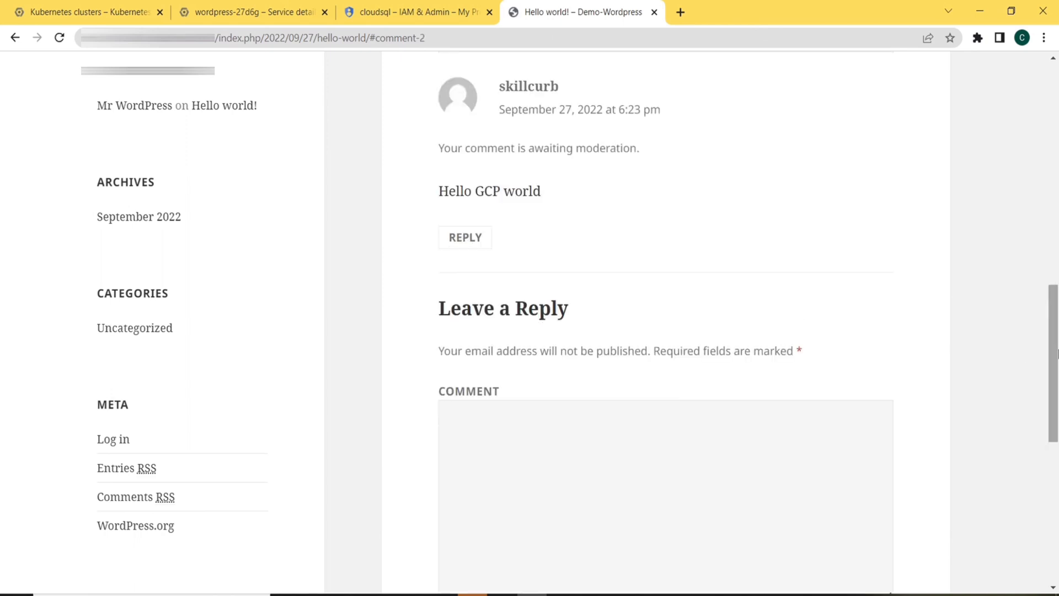
scroll("up", 3)
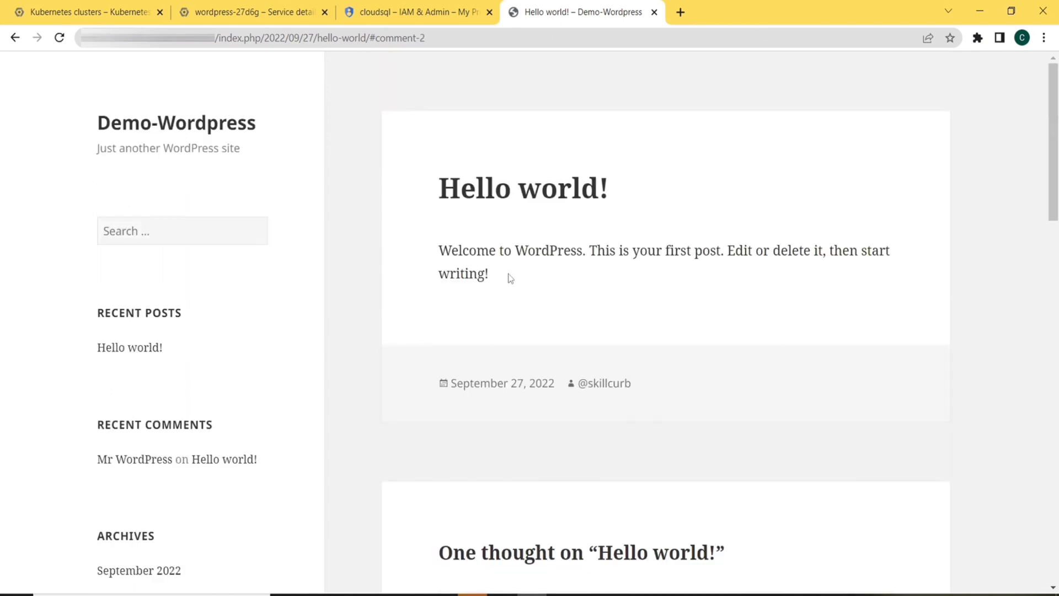